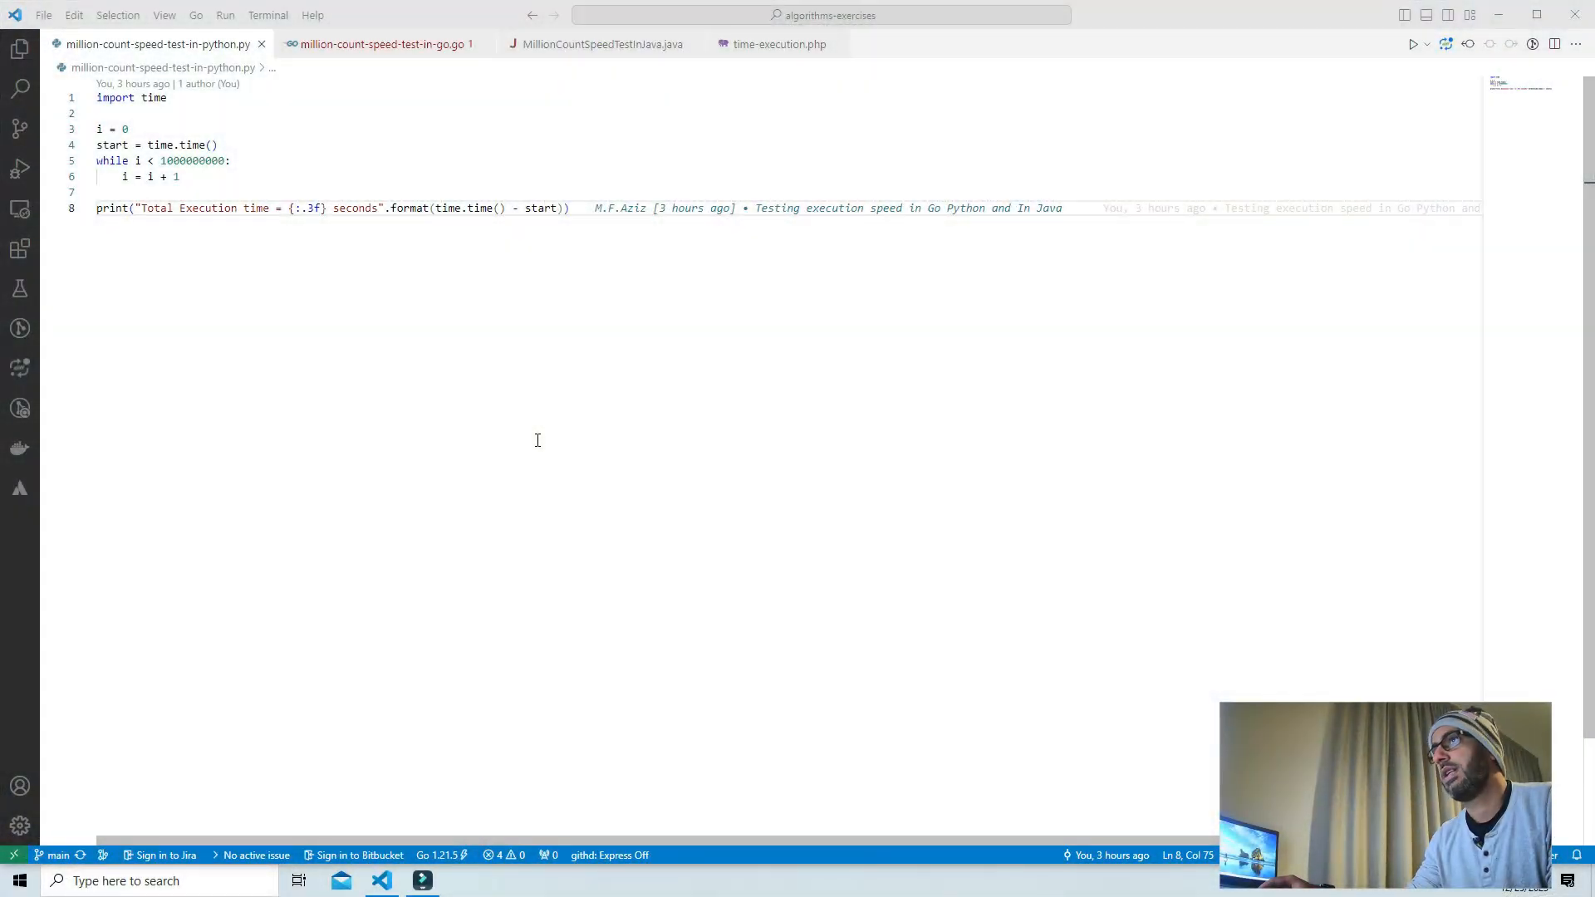
mouse_move(439, 279)
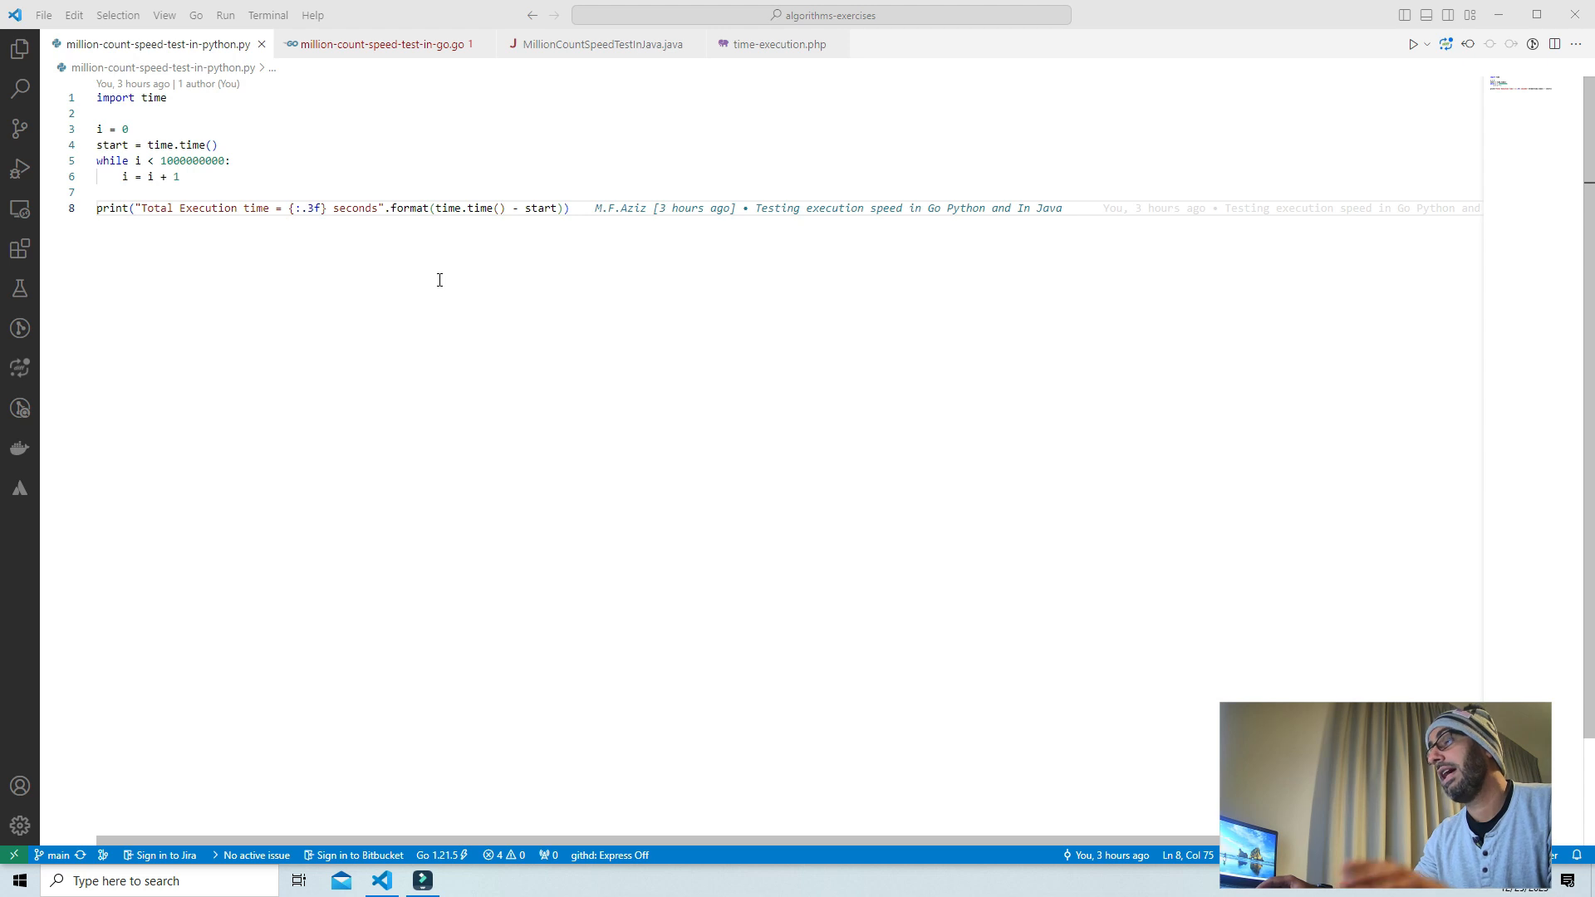
mouse_move(383, 166)
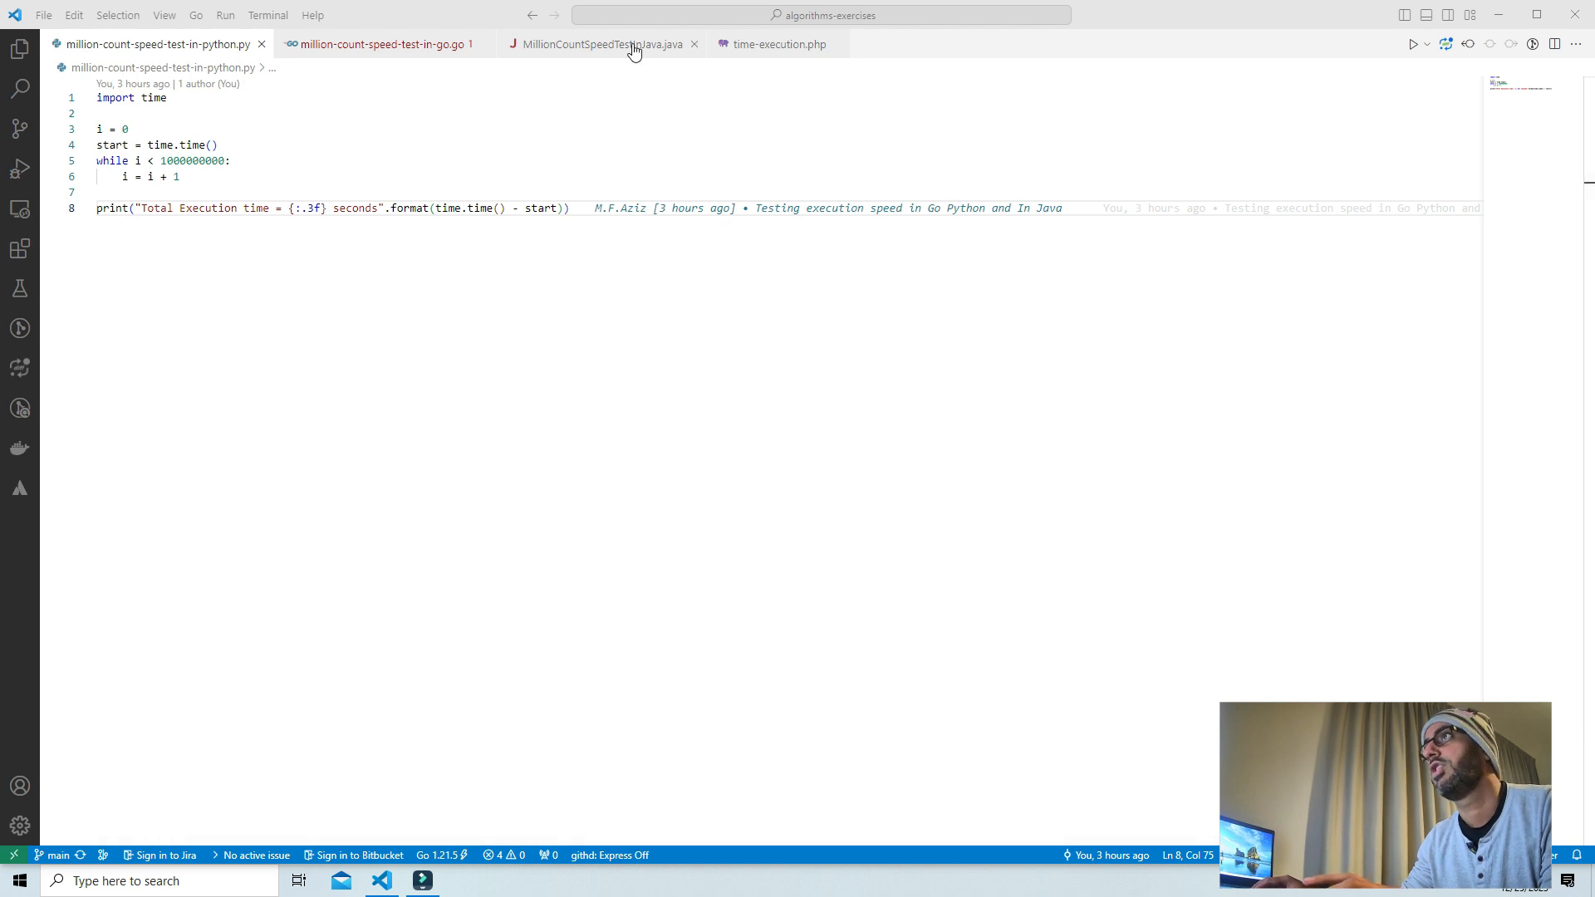
mouse_move(478, 163)
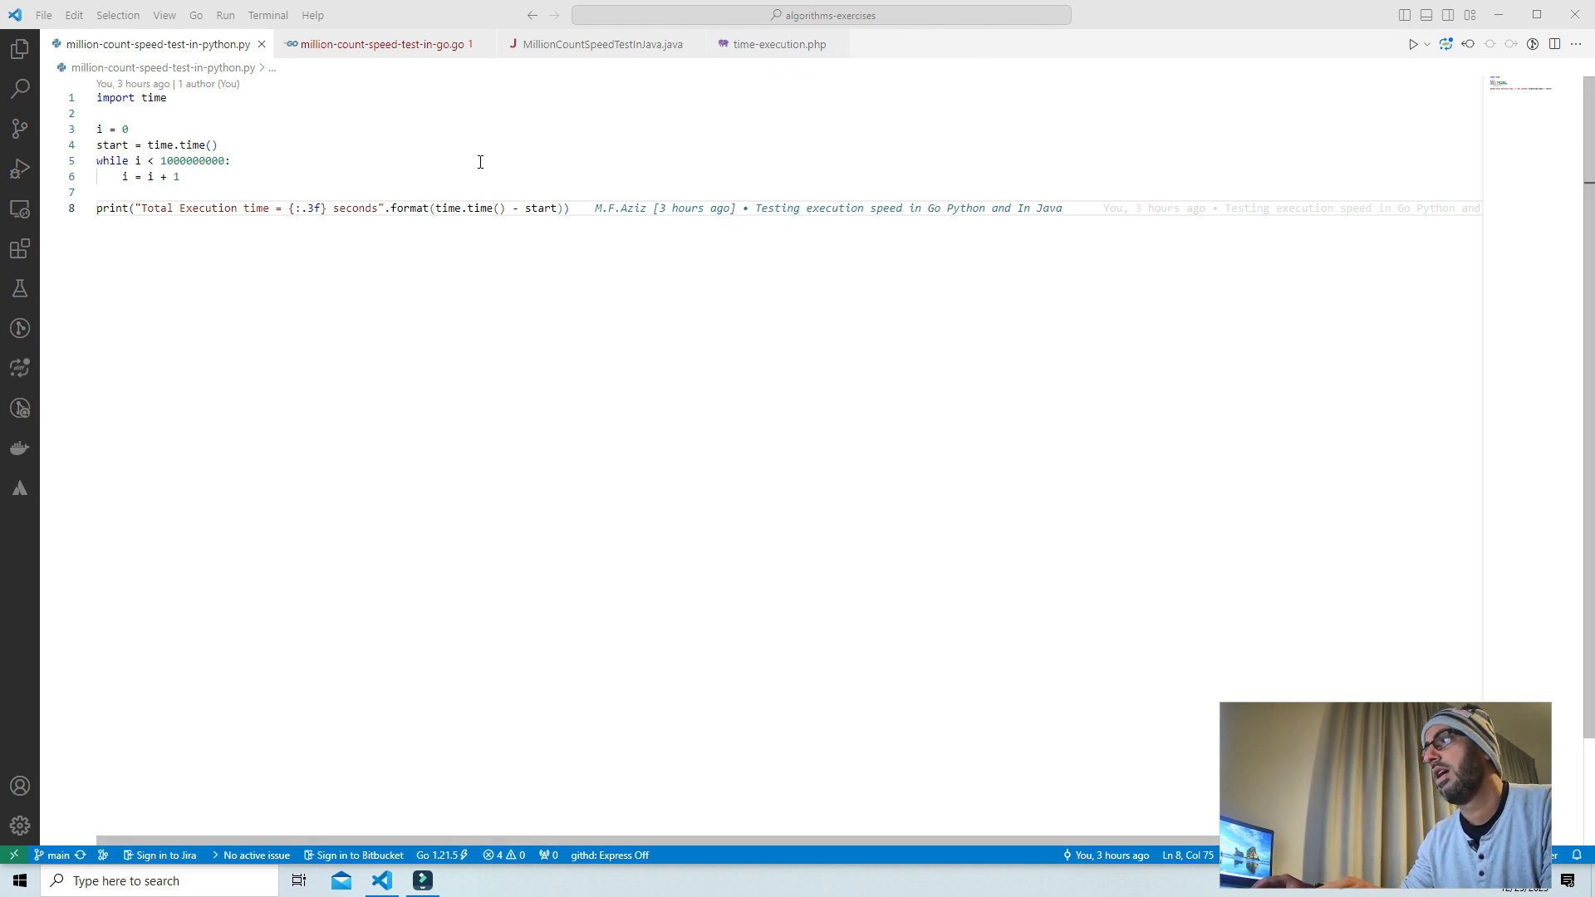
mouse_move(359, 169)
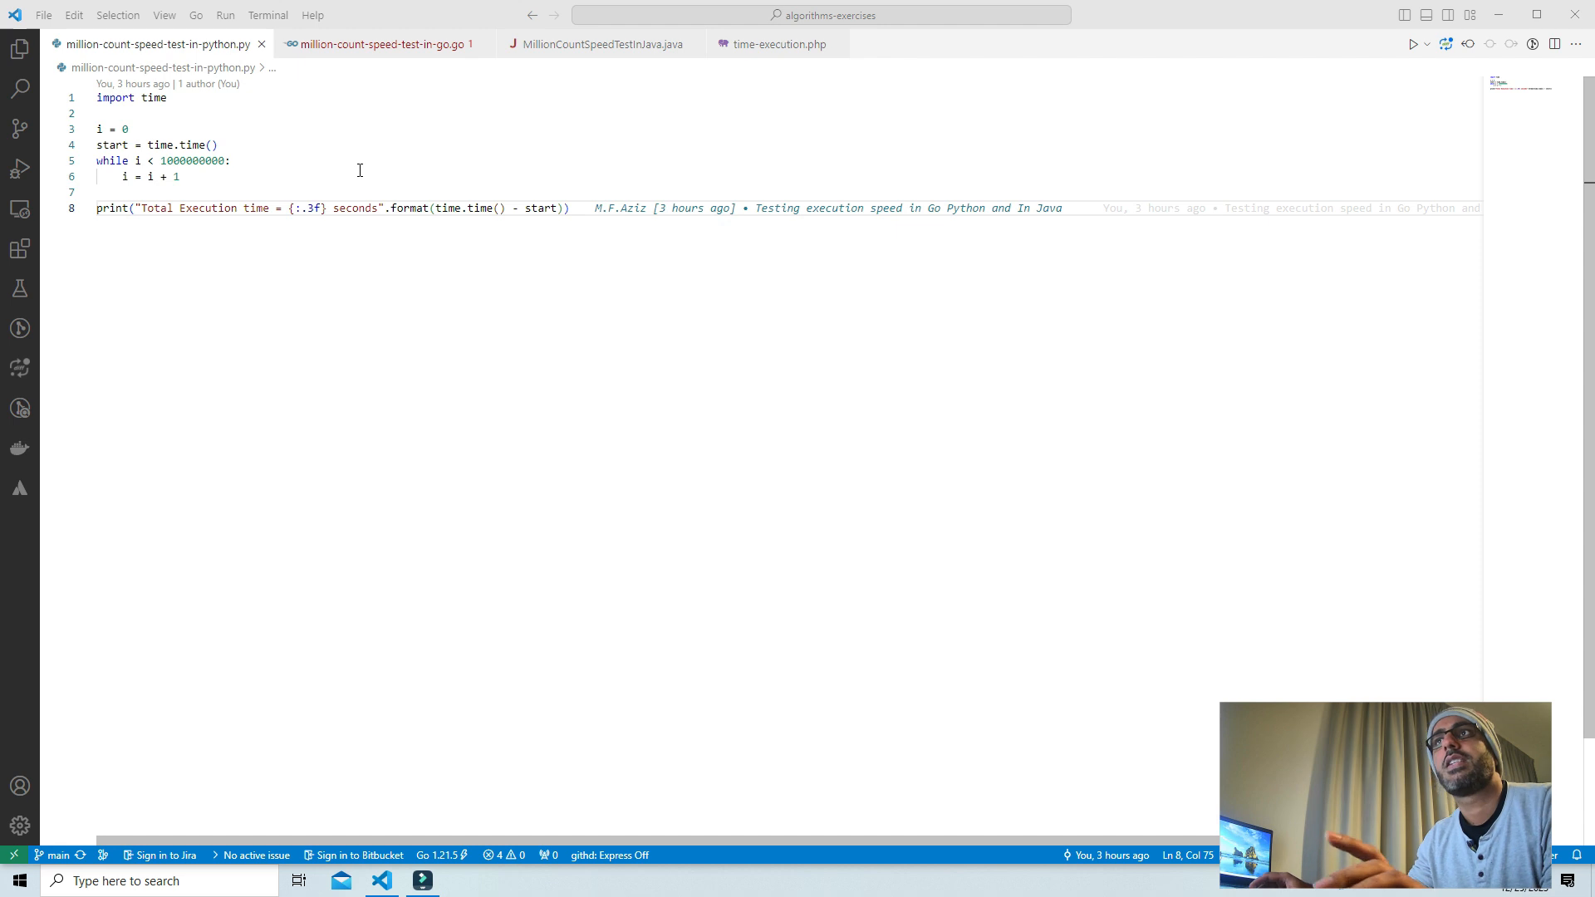
mouse_move(158, 311)
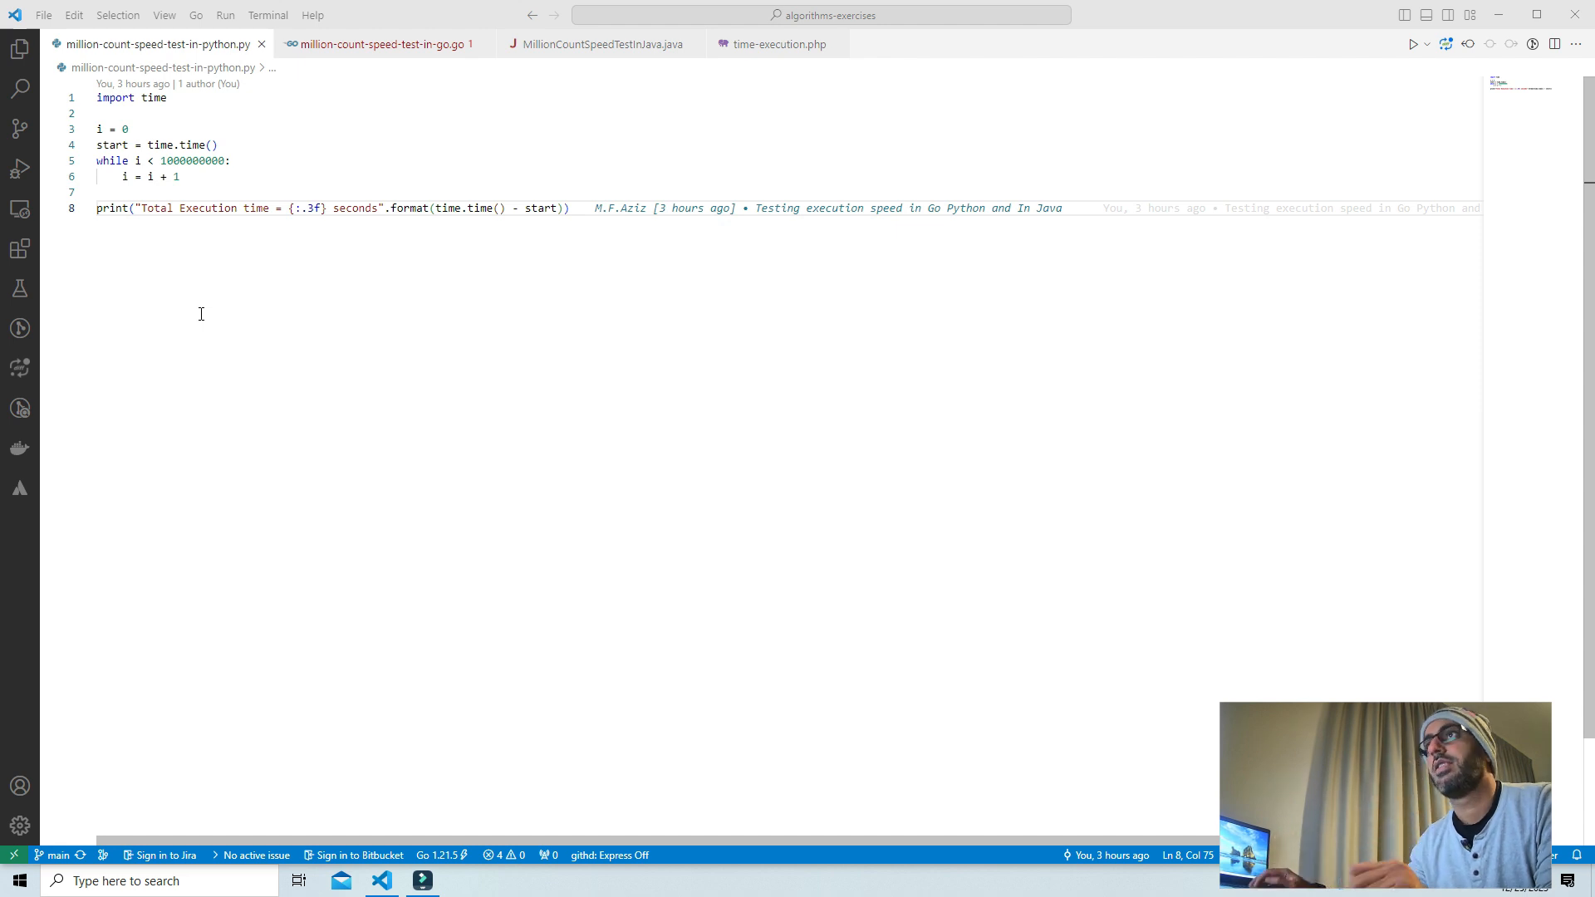
mouse_move(475, 298)
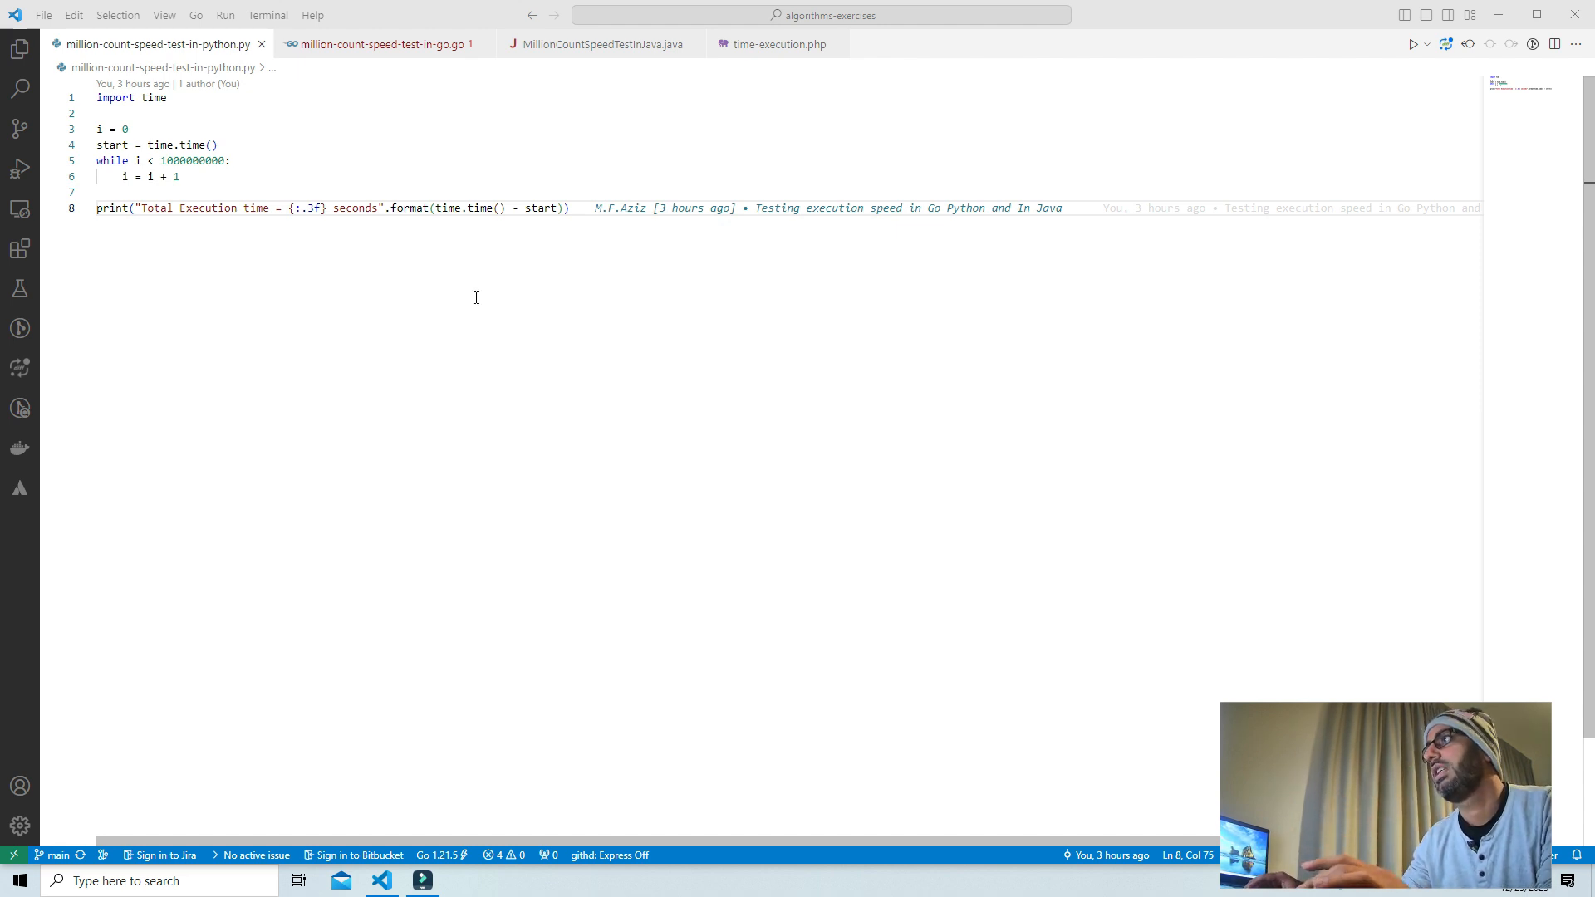
mouse_move(437, 316)
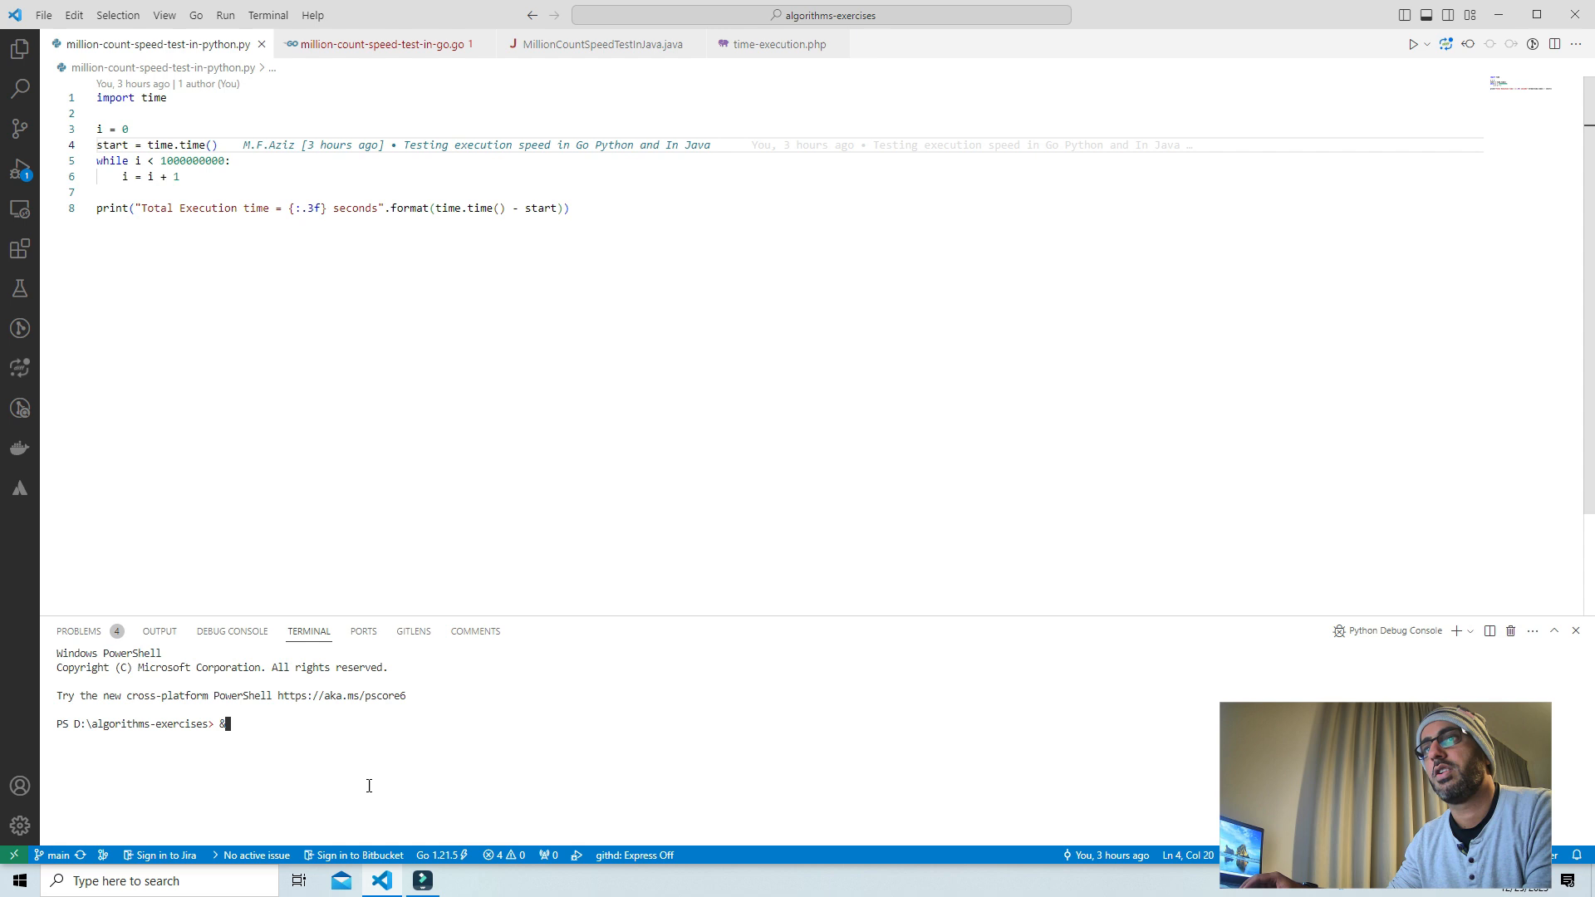
- Run the Python billion-count loop, which reports 77.383 seconds in the terminal
click(1412, 44)
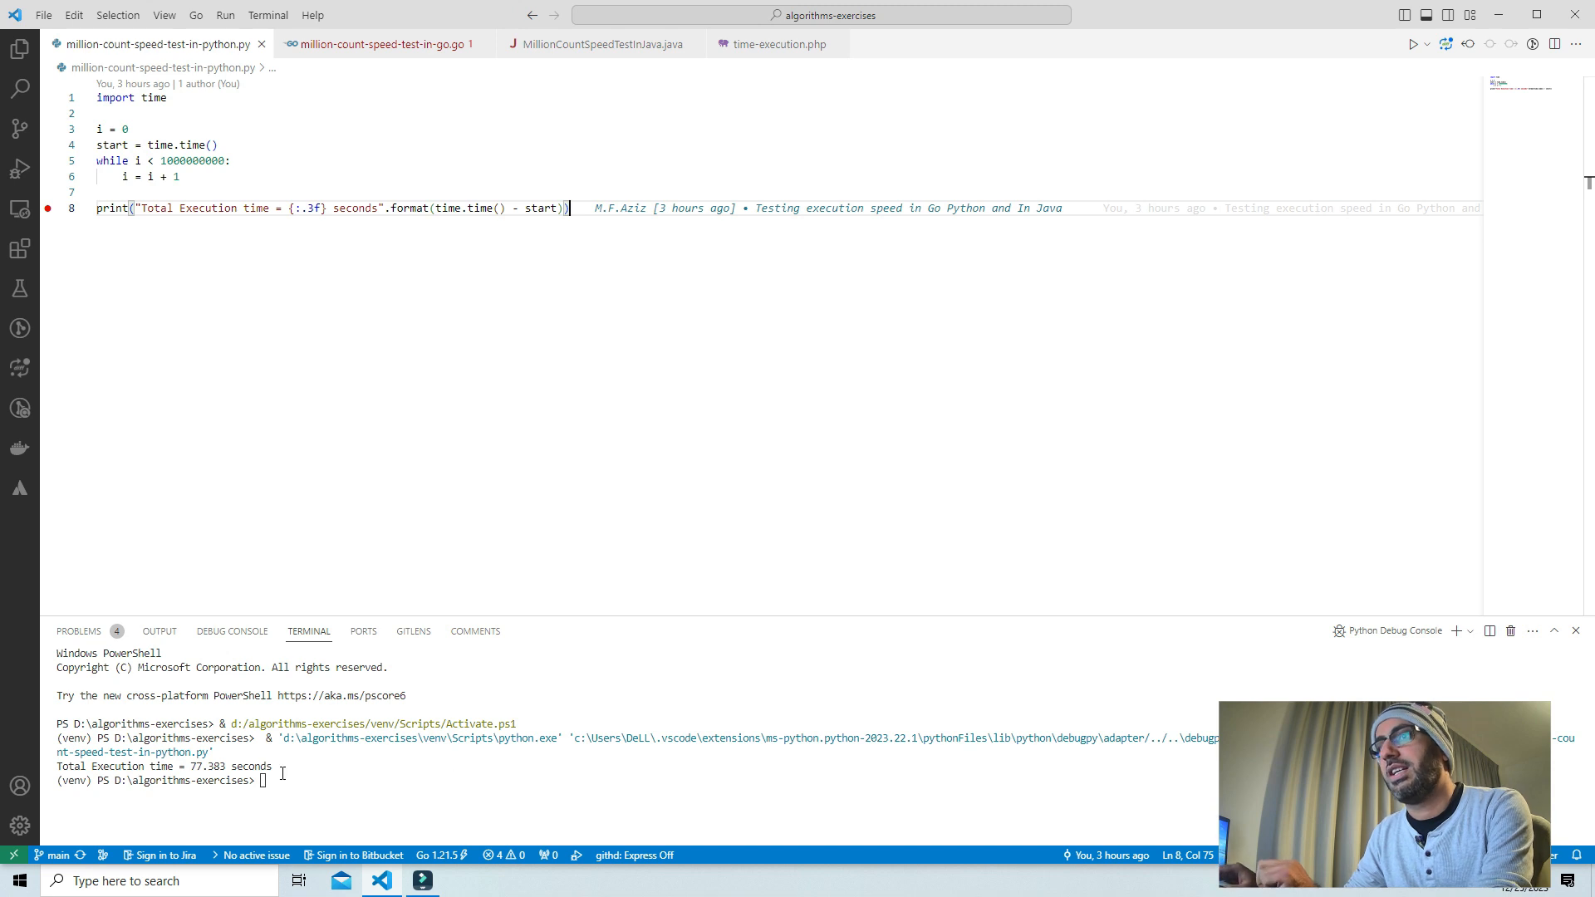
double_click(206, 766)
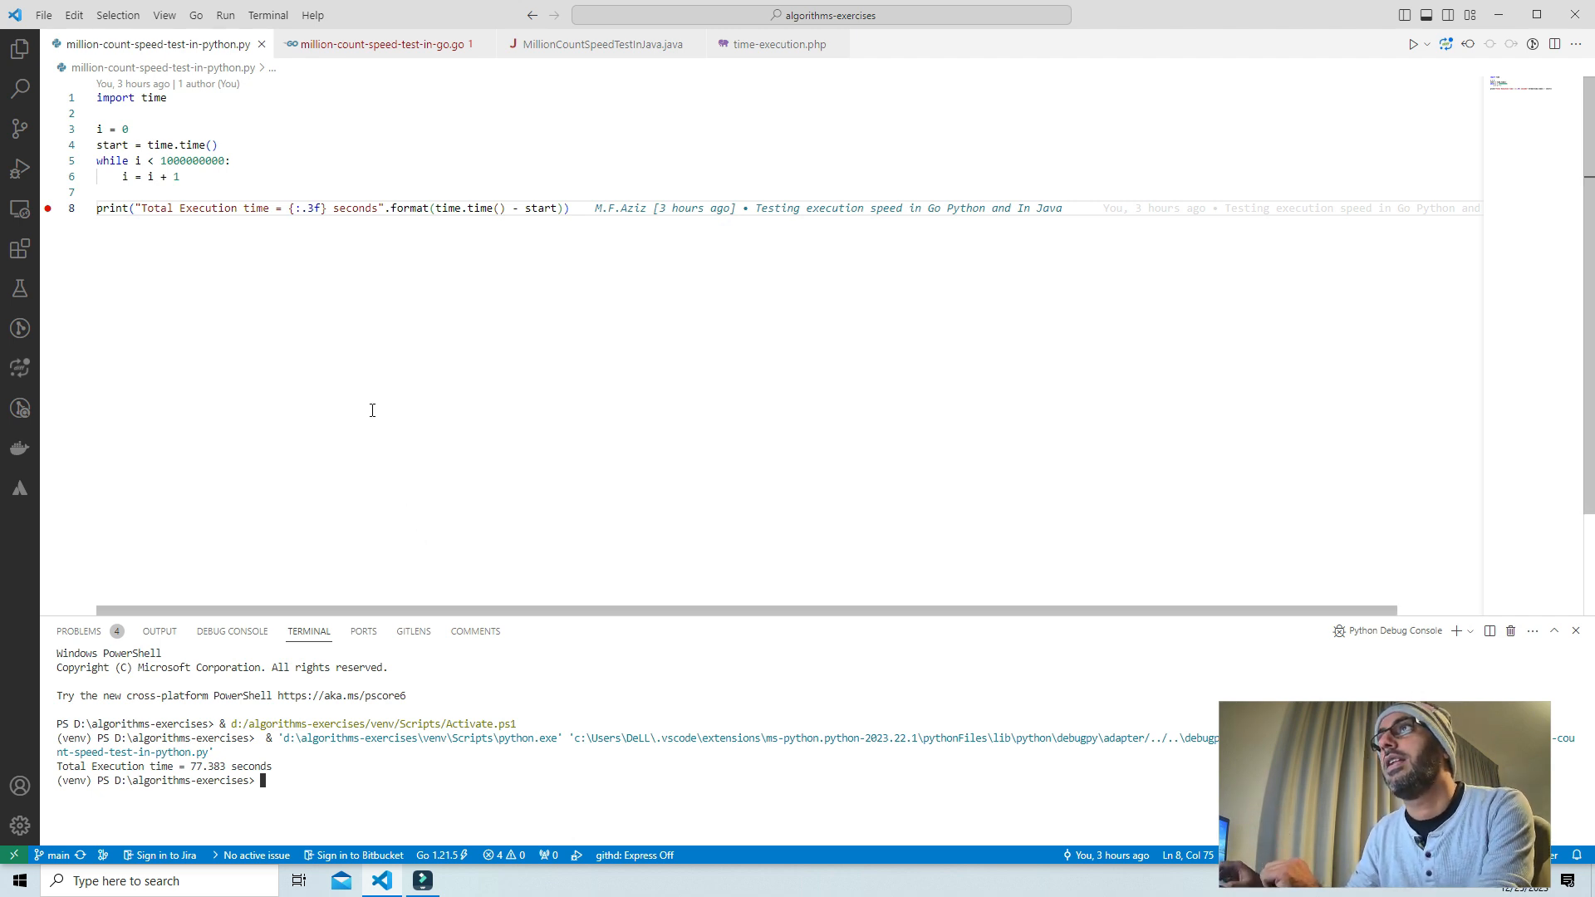
- Run the Go loop program with 'go run', which reports 0.3003734 seconds
click(377, 44)
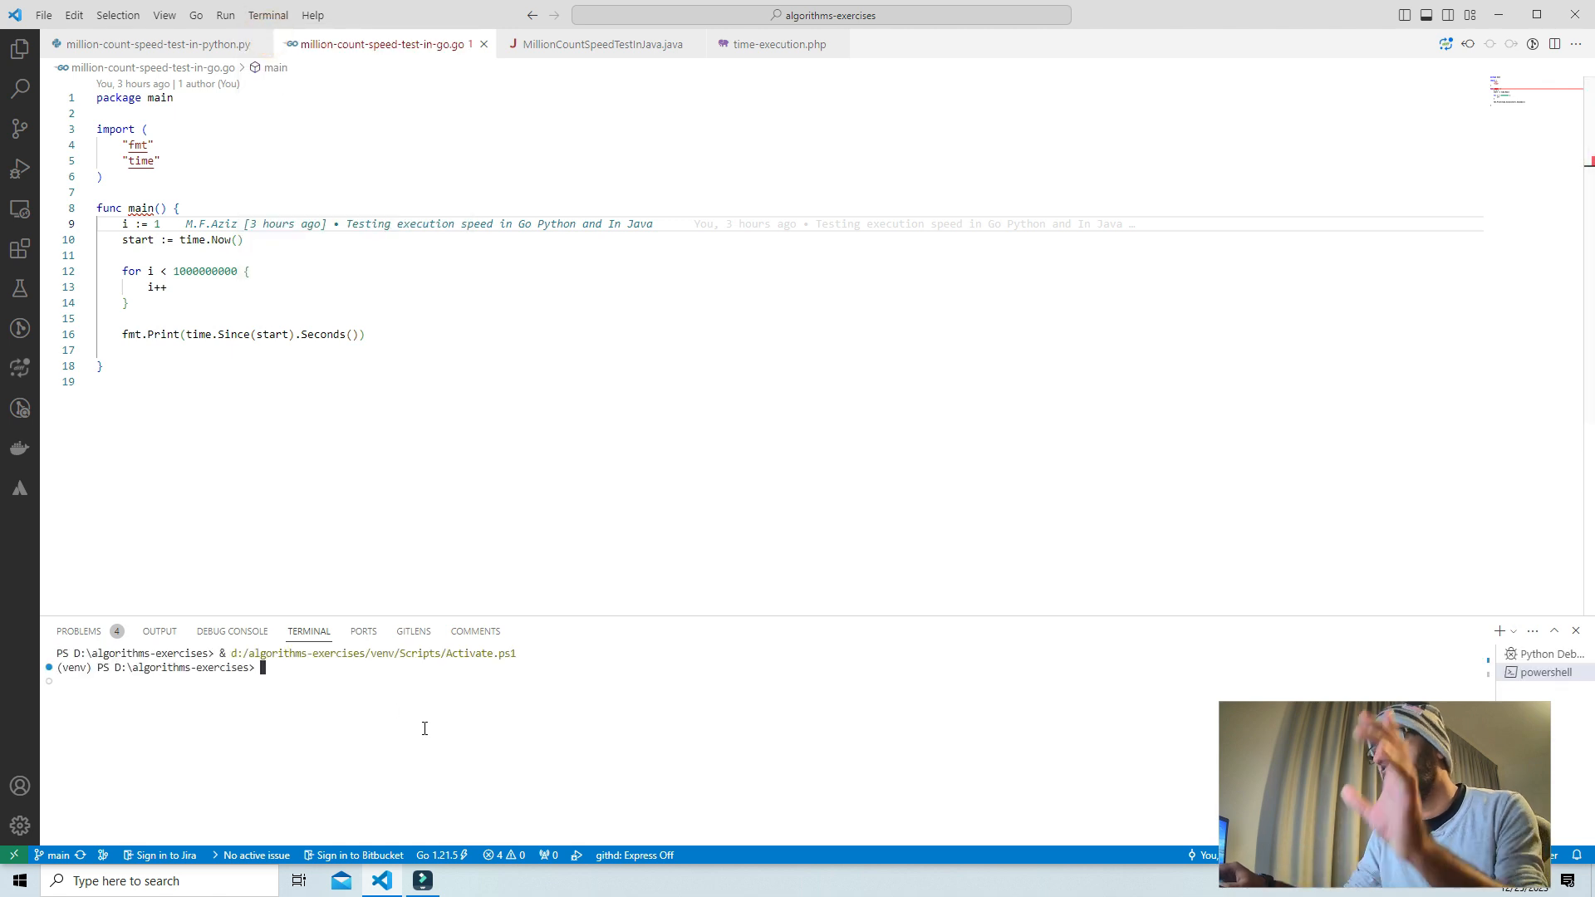
text(go)
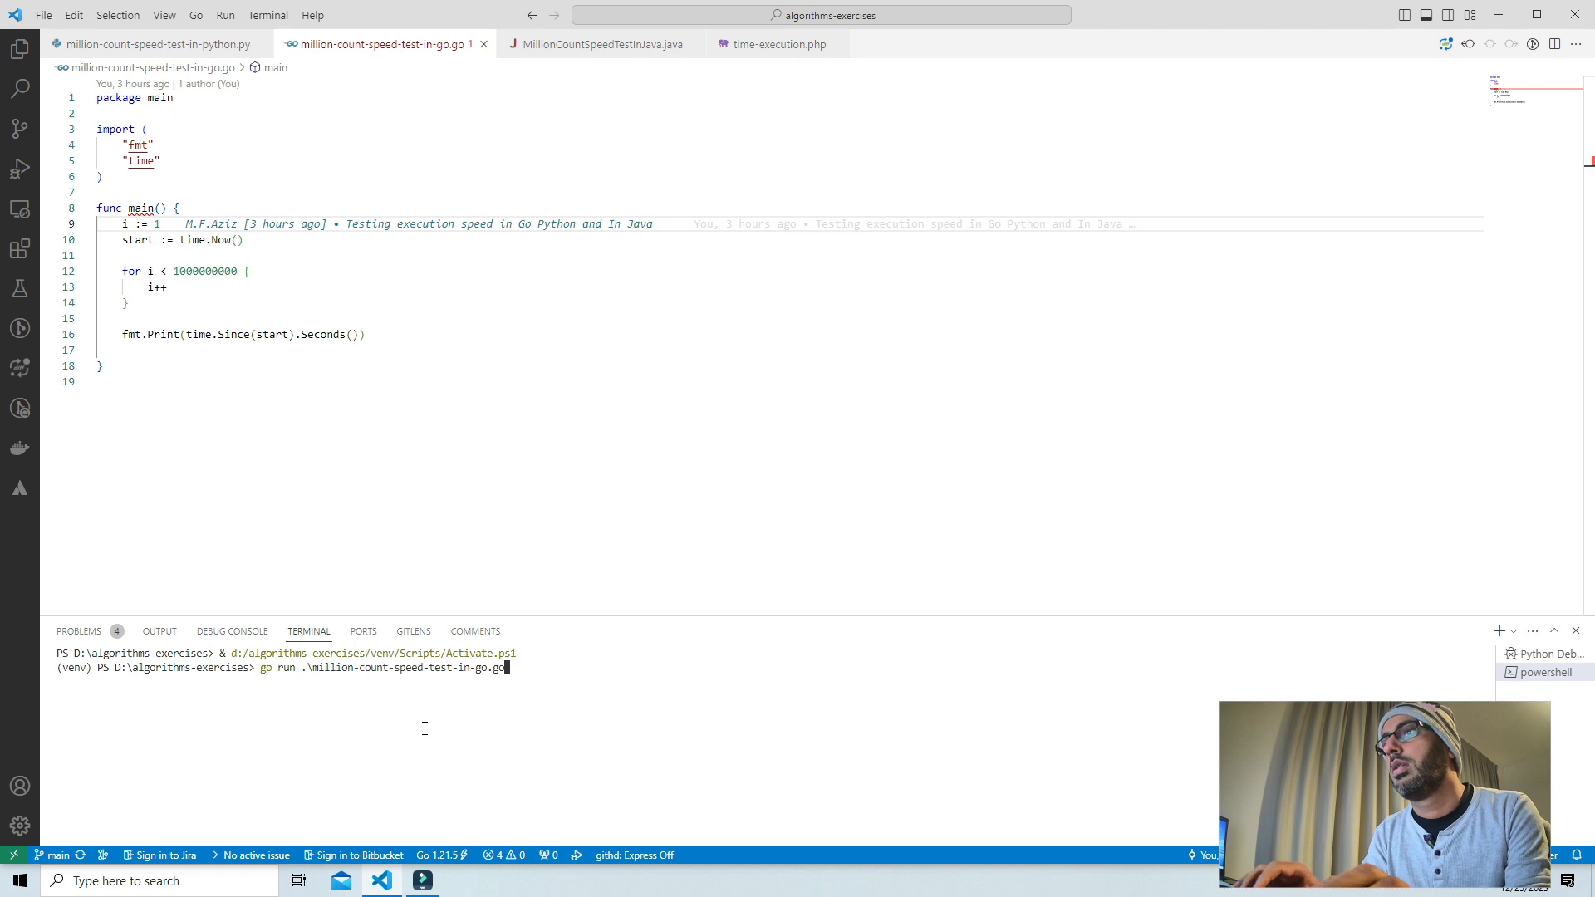
key(Return)
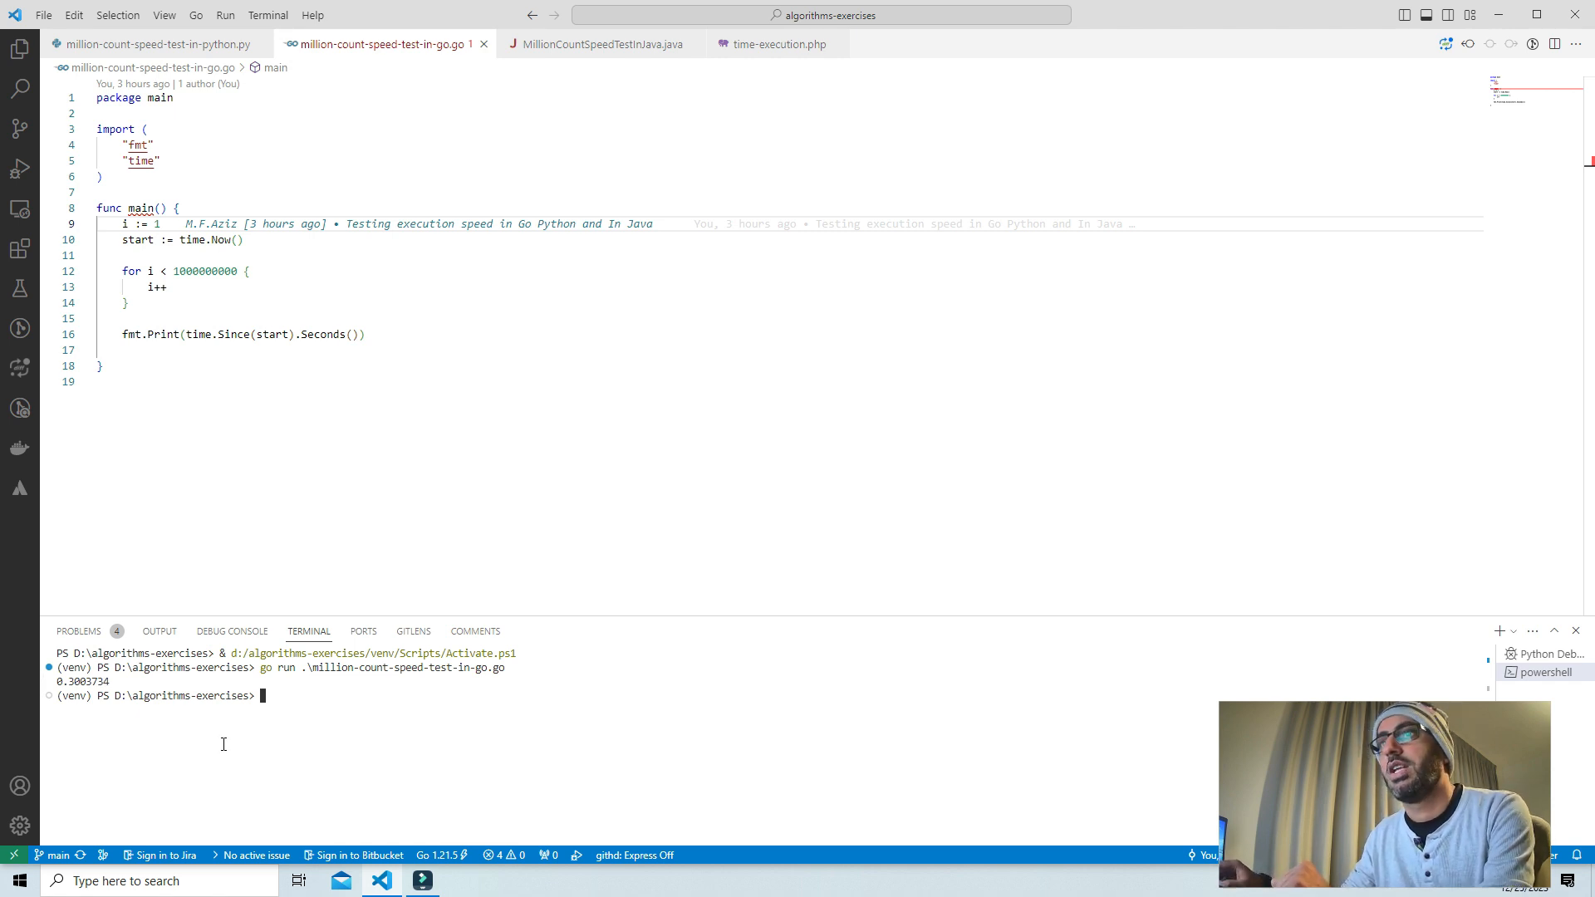
mouse_move(489, 500)
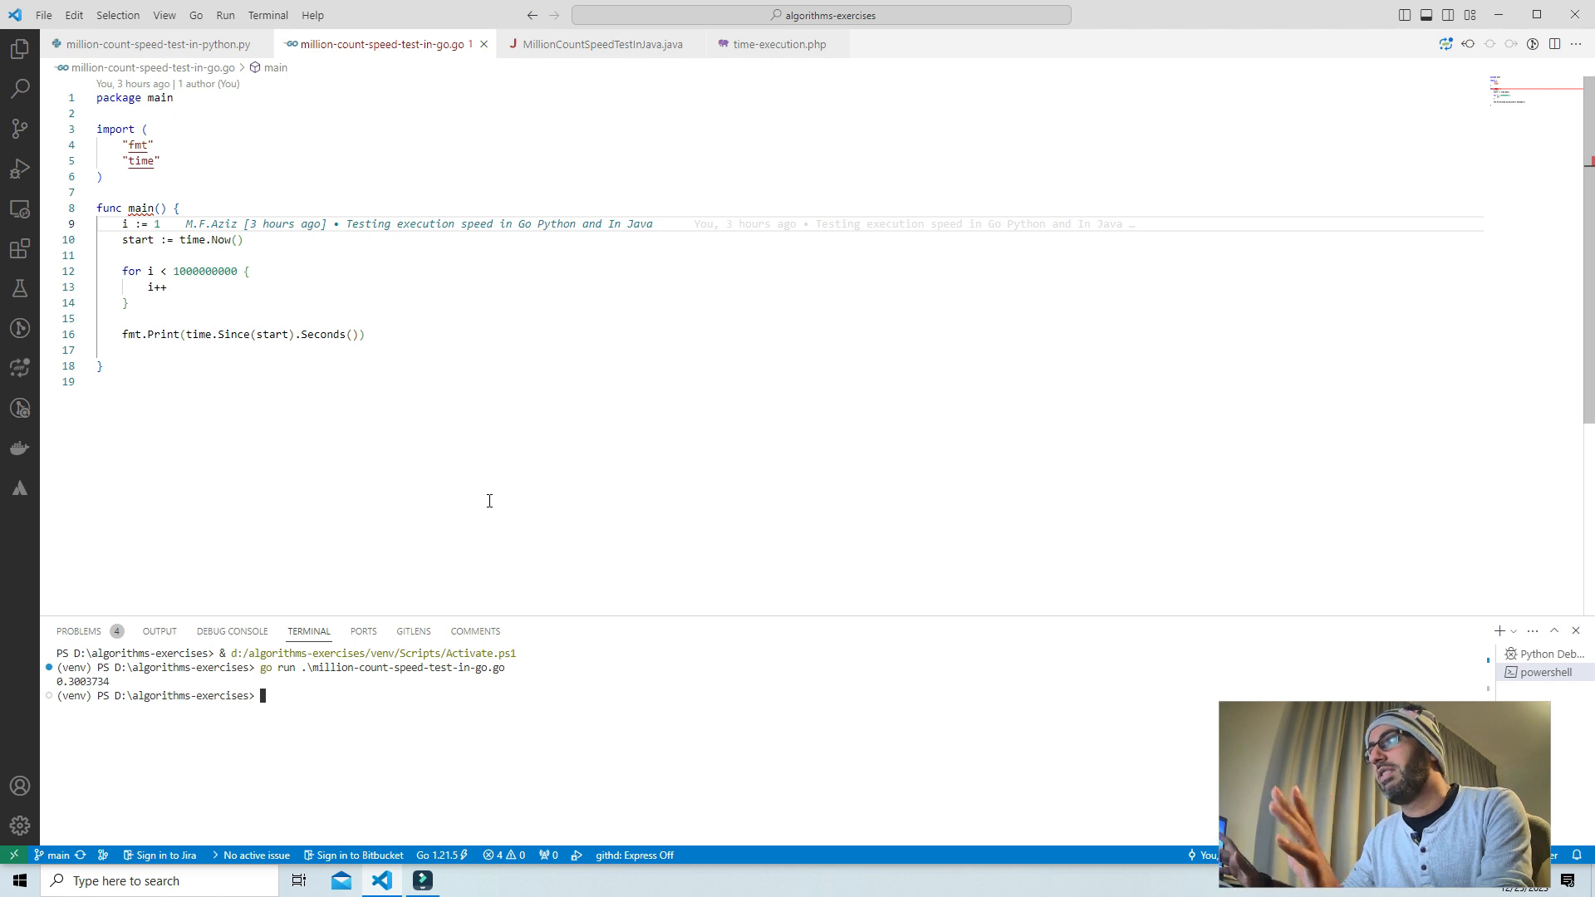
- Compare the Python and Go sources, then switch to MillionCountSpeedTestInJava.java
click(153, 43)
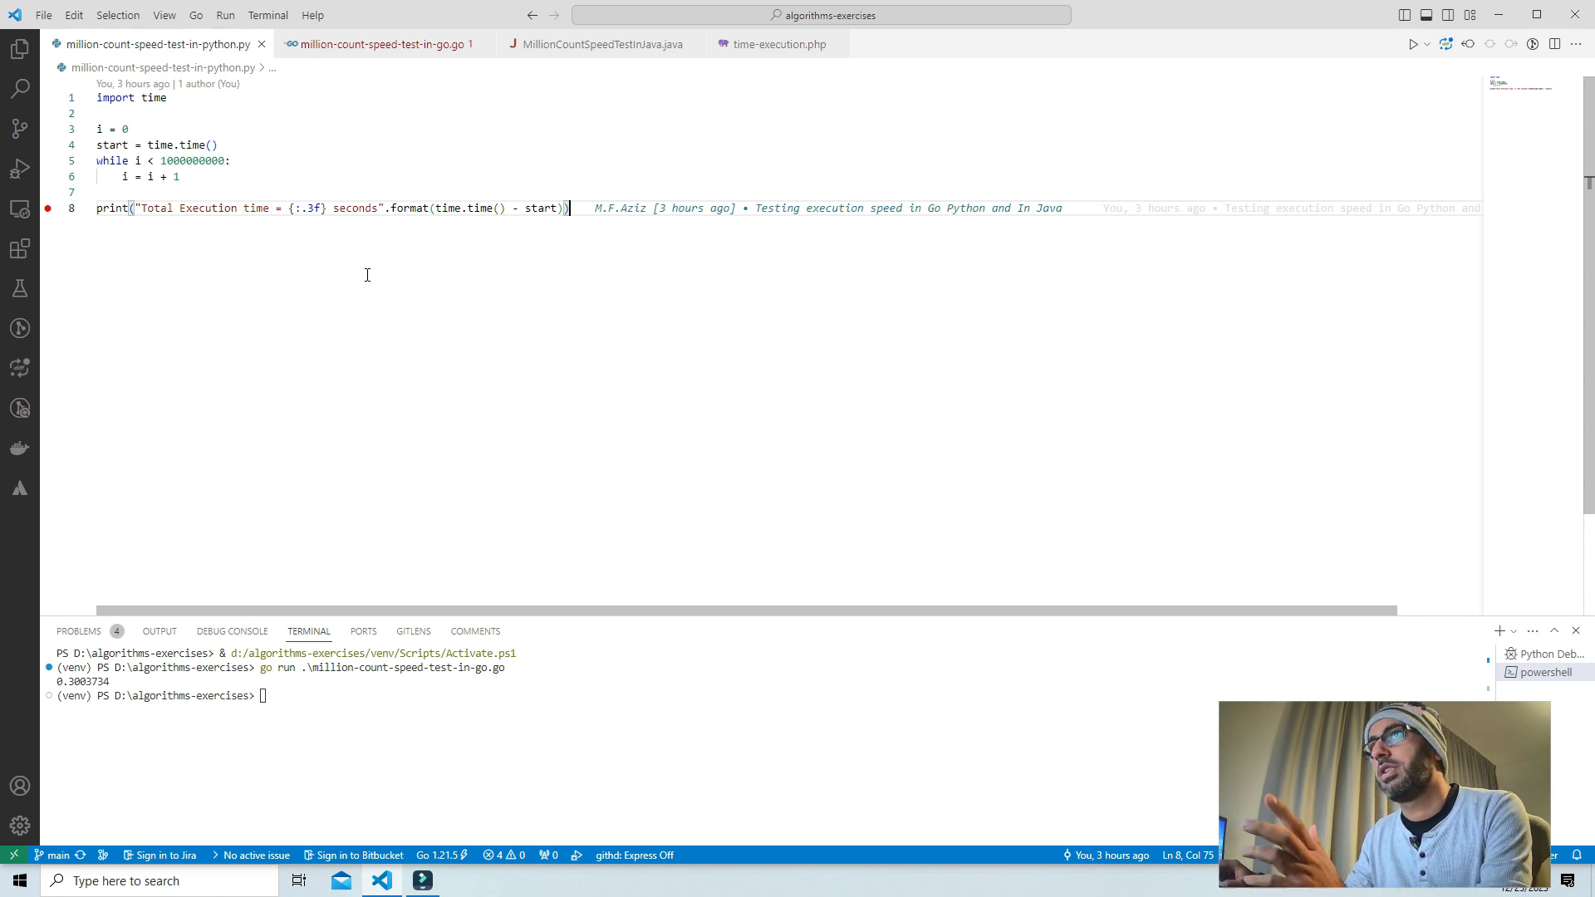
click(377, 44)
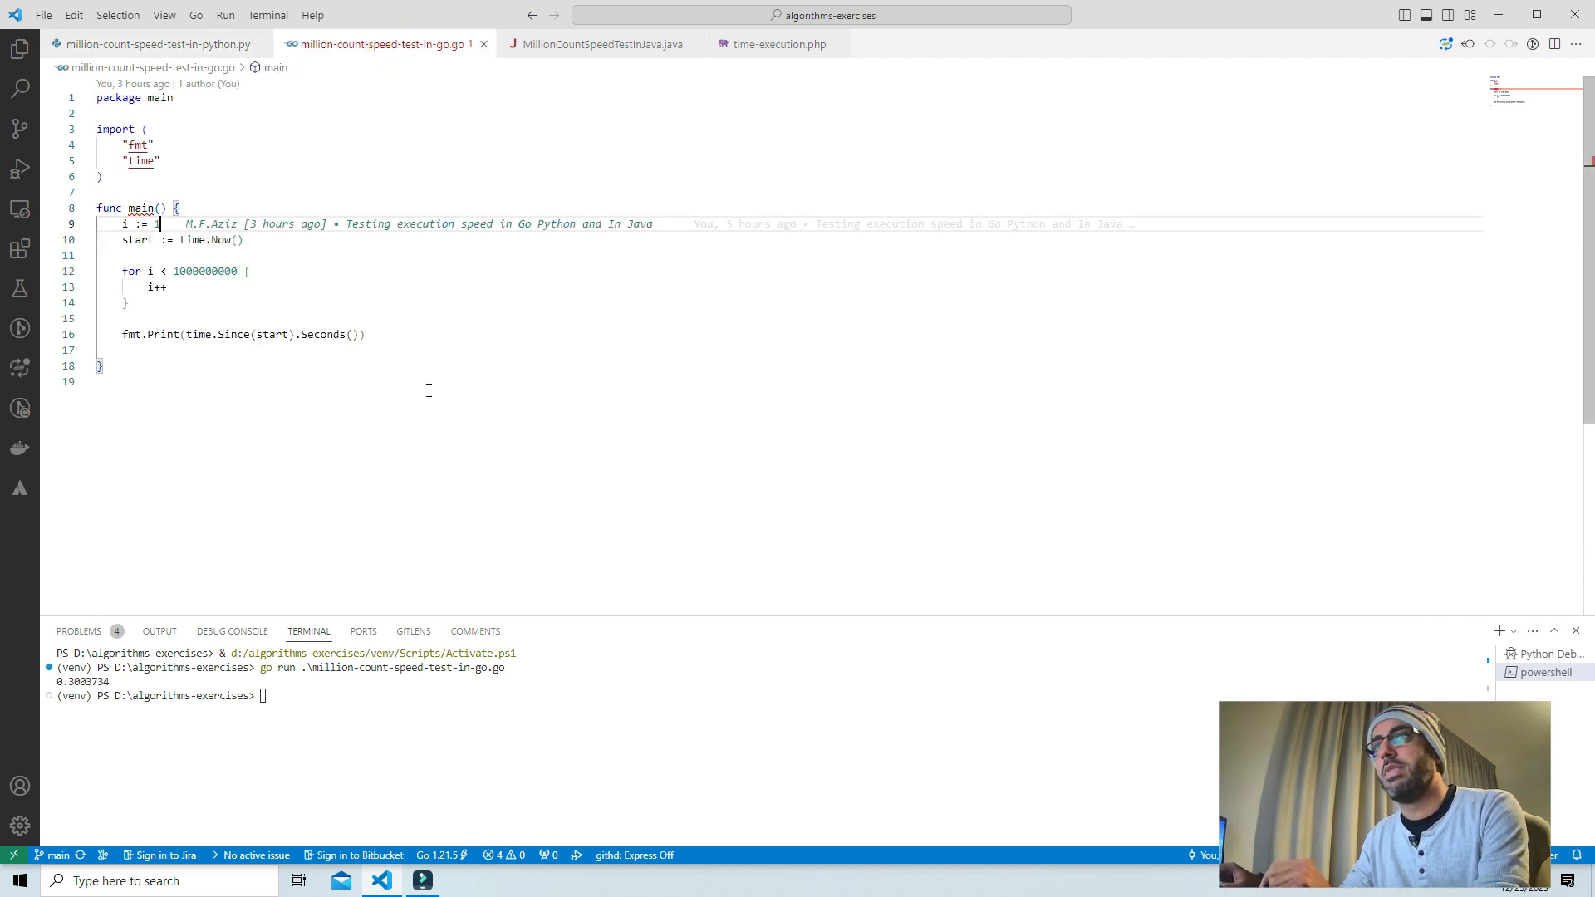
click(599, 43)
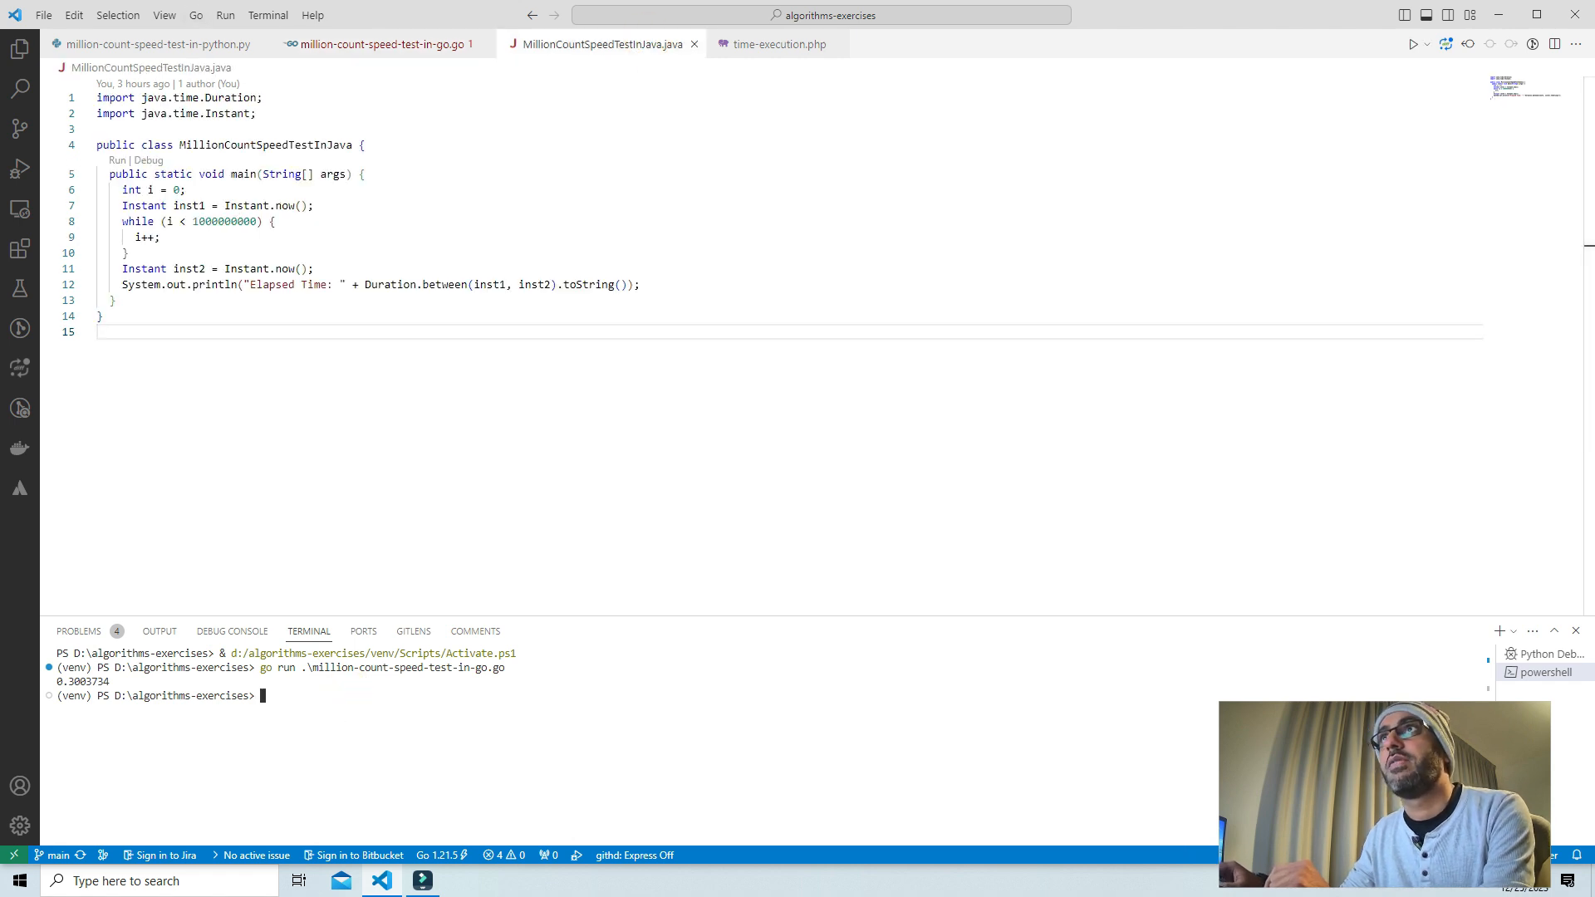
- In a fresh terminal, launch 'java .\MillionCountSpeedTestInJava.java'
click(1499, 632)
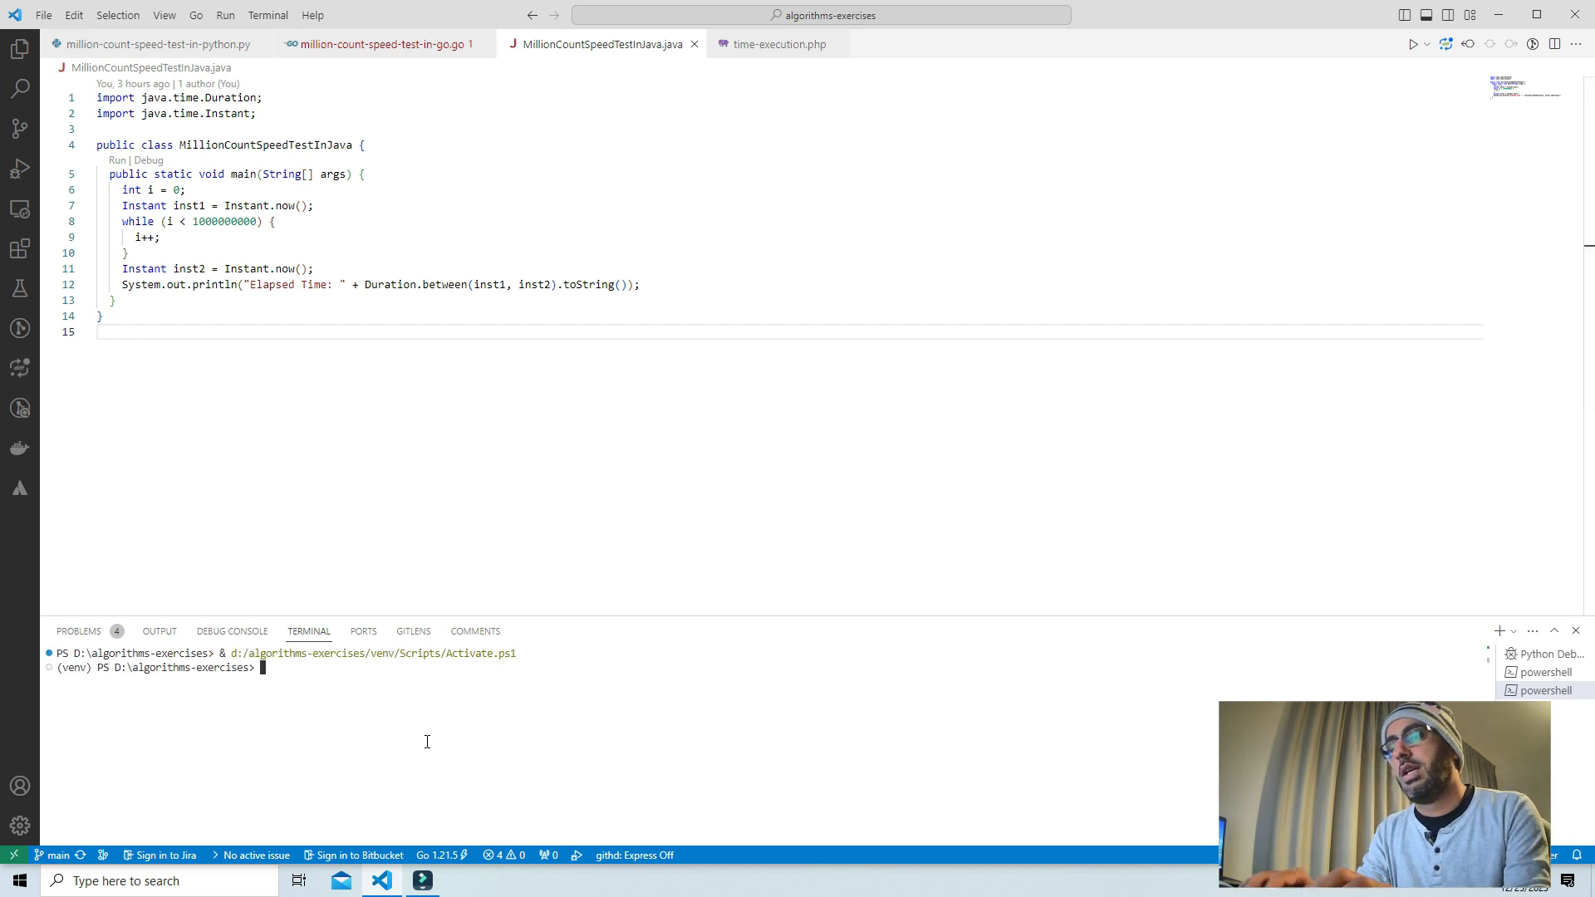
mouse_move(384, 500)
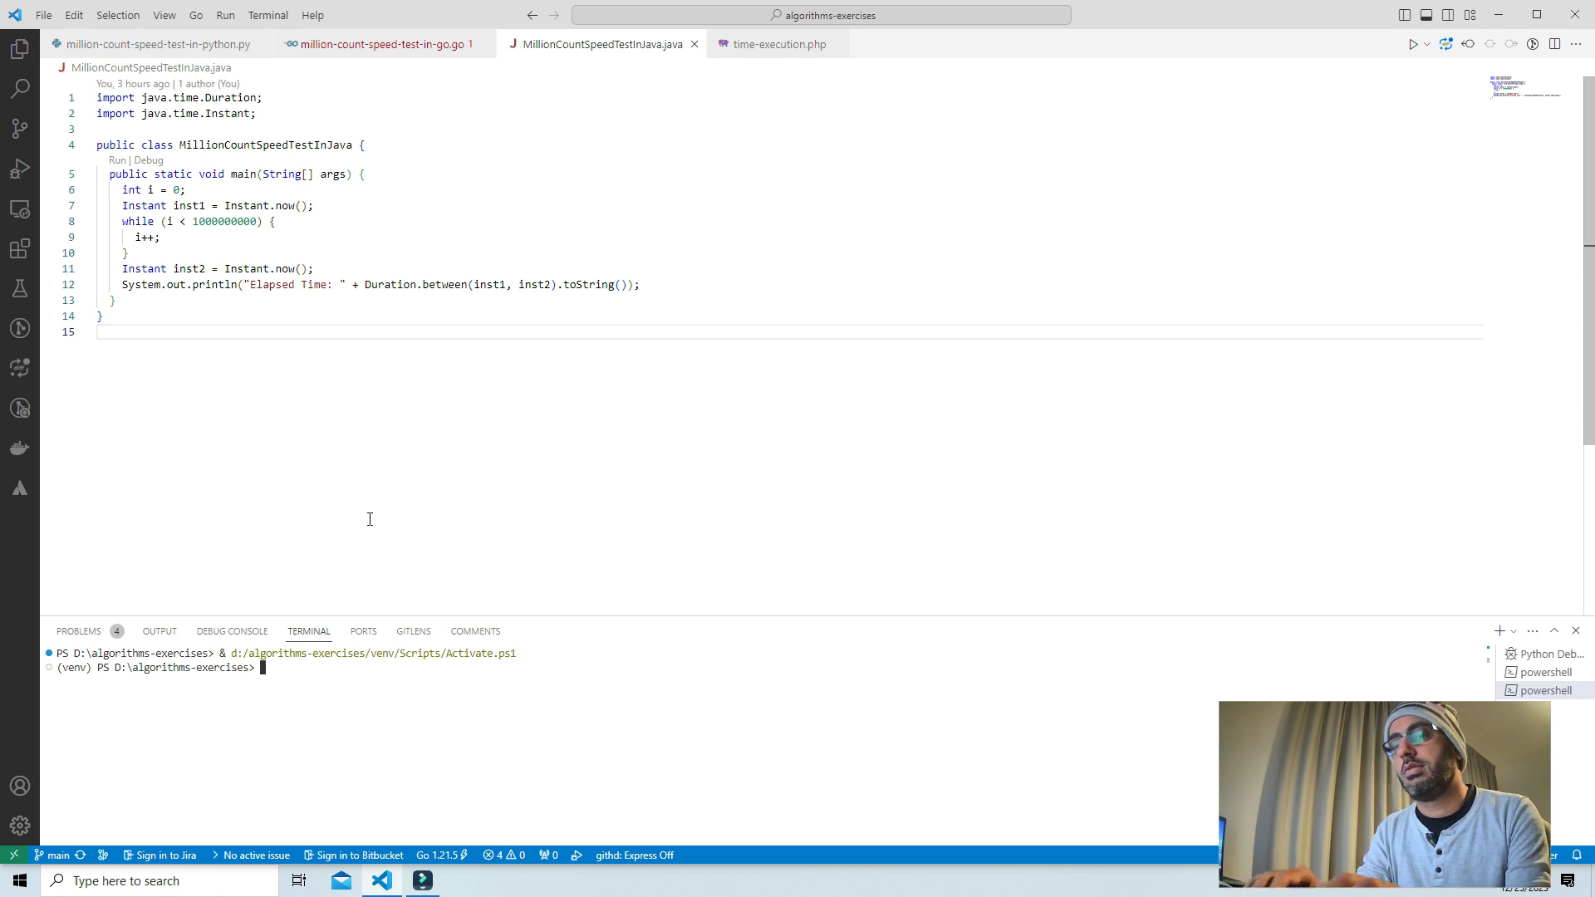
text(java mi)
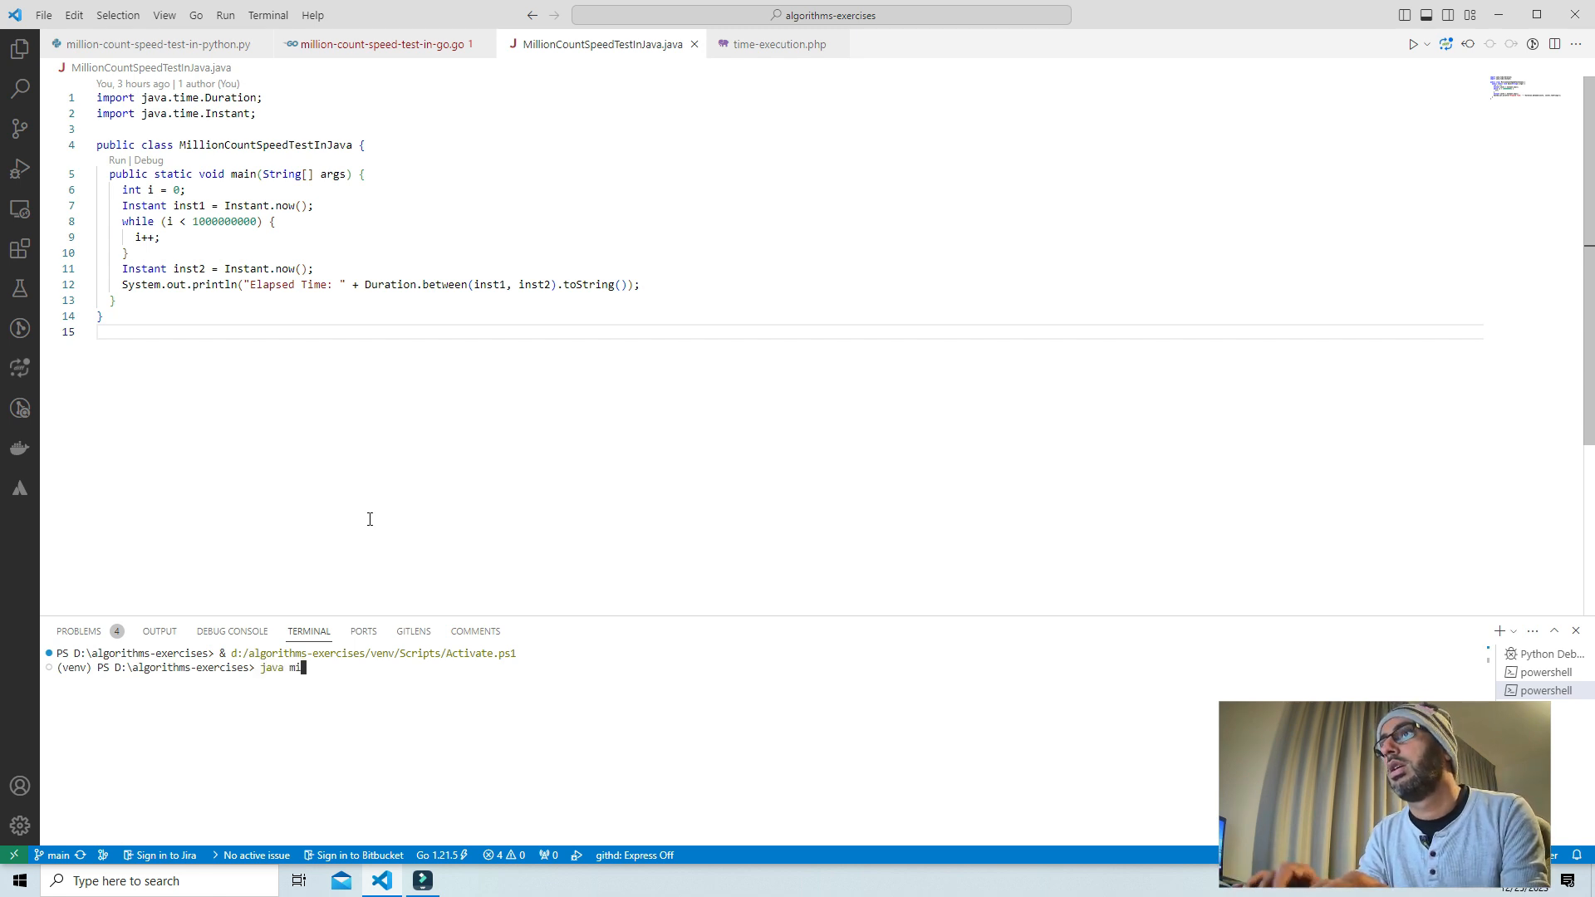
text(.\MillionCountSpeedTestInJava.java)
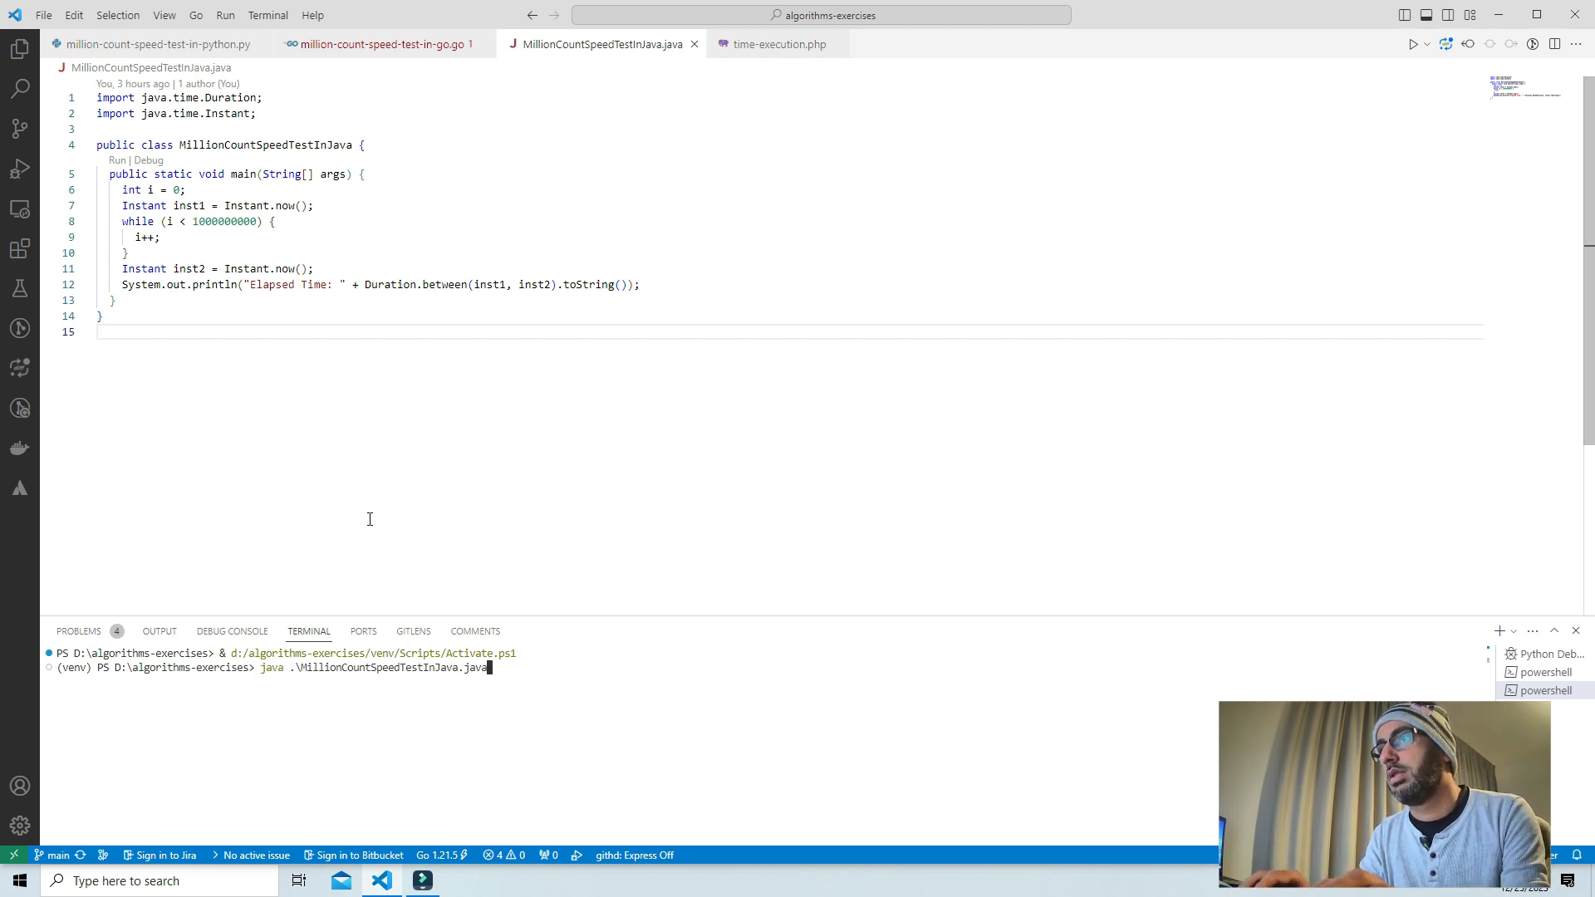
key(Return)
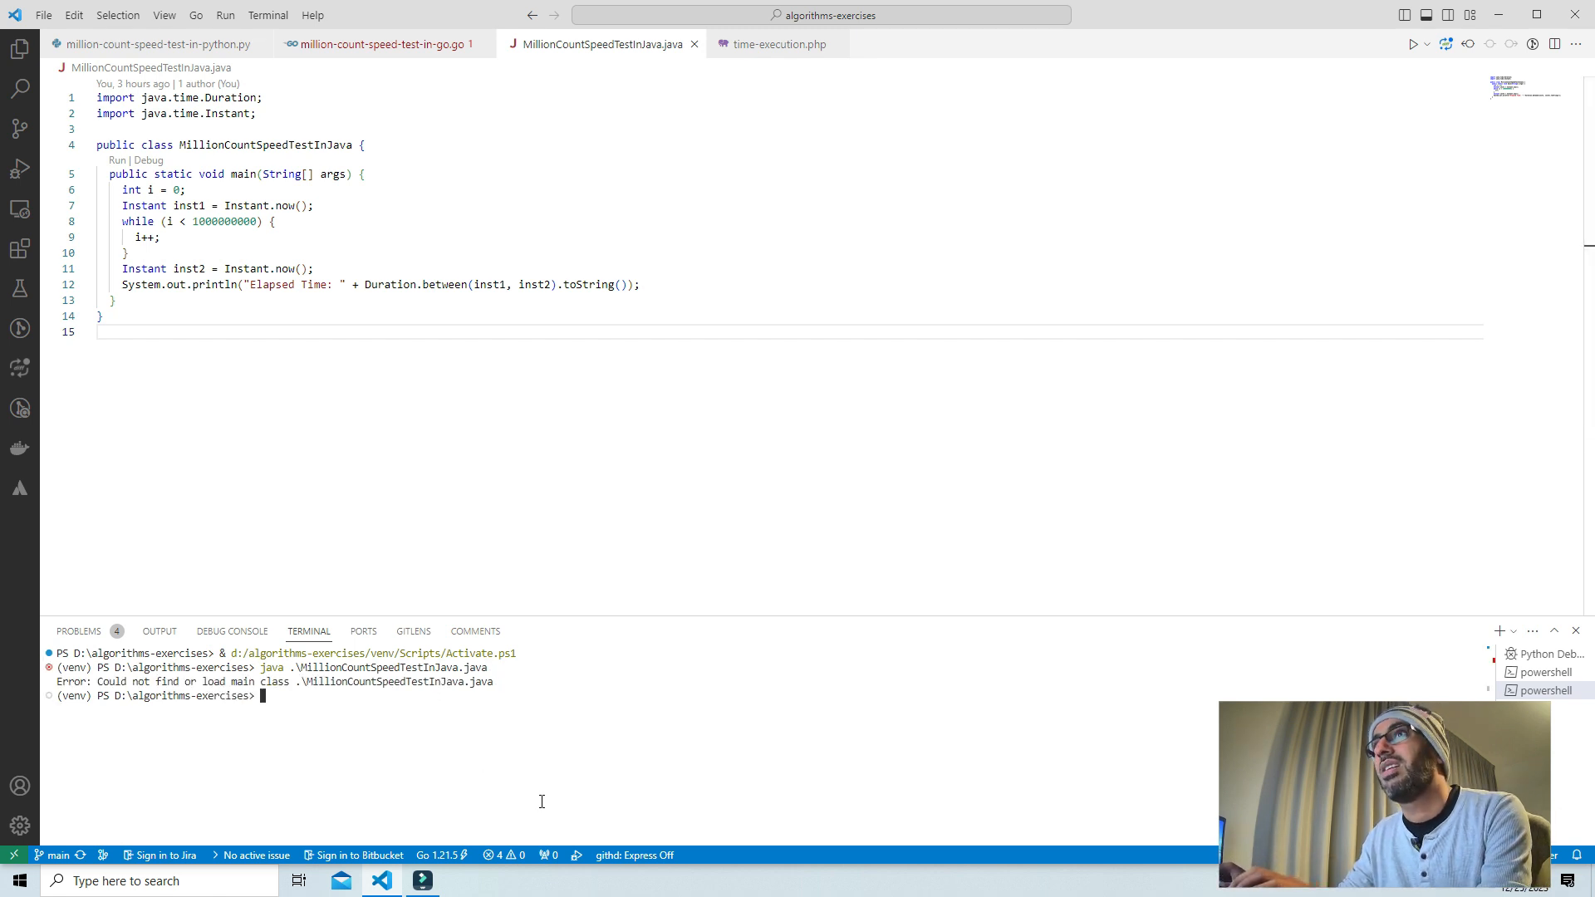
mouse_move(495, 419)
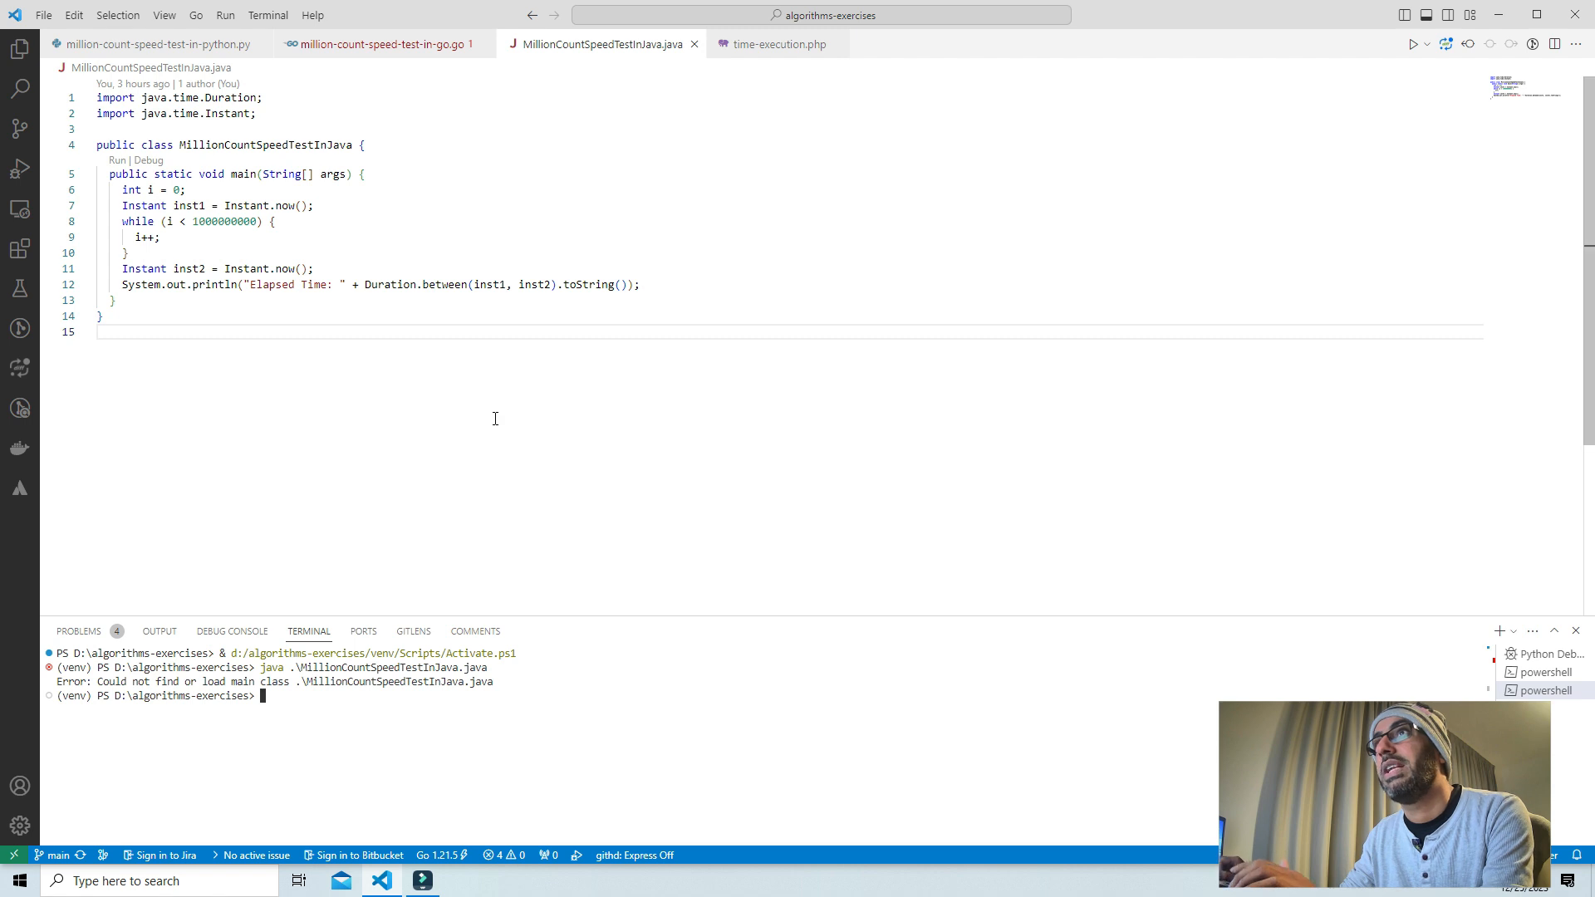
mouse_move(214, 173)
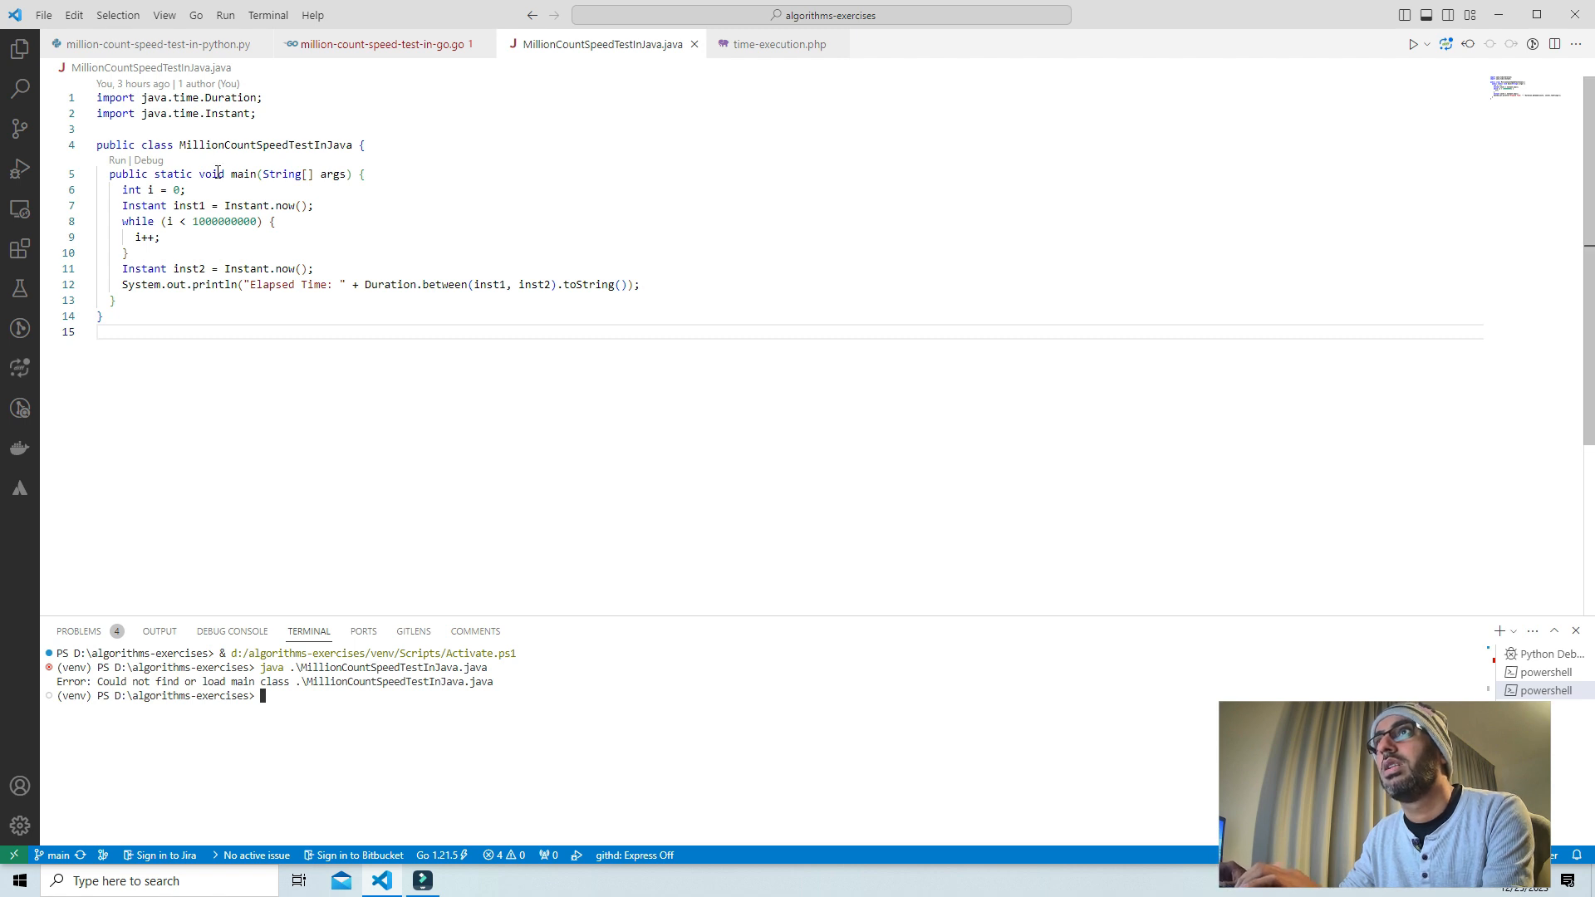
- Run the Java loop via Run, printing PT0.003S, then switch to time-execution.php
click(224, 15)
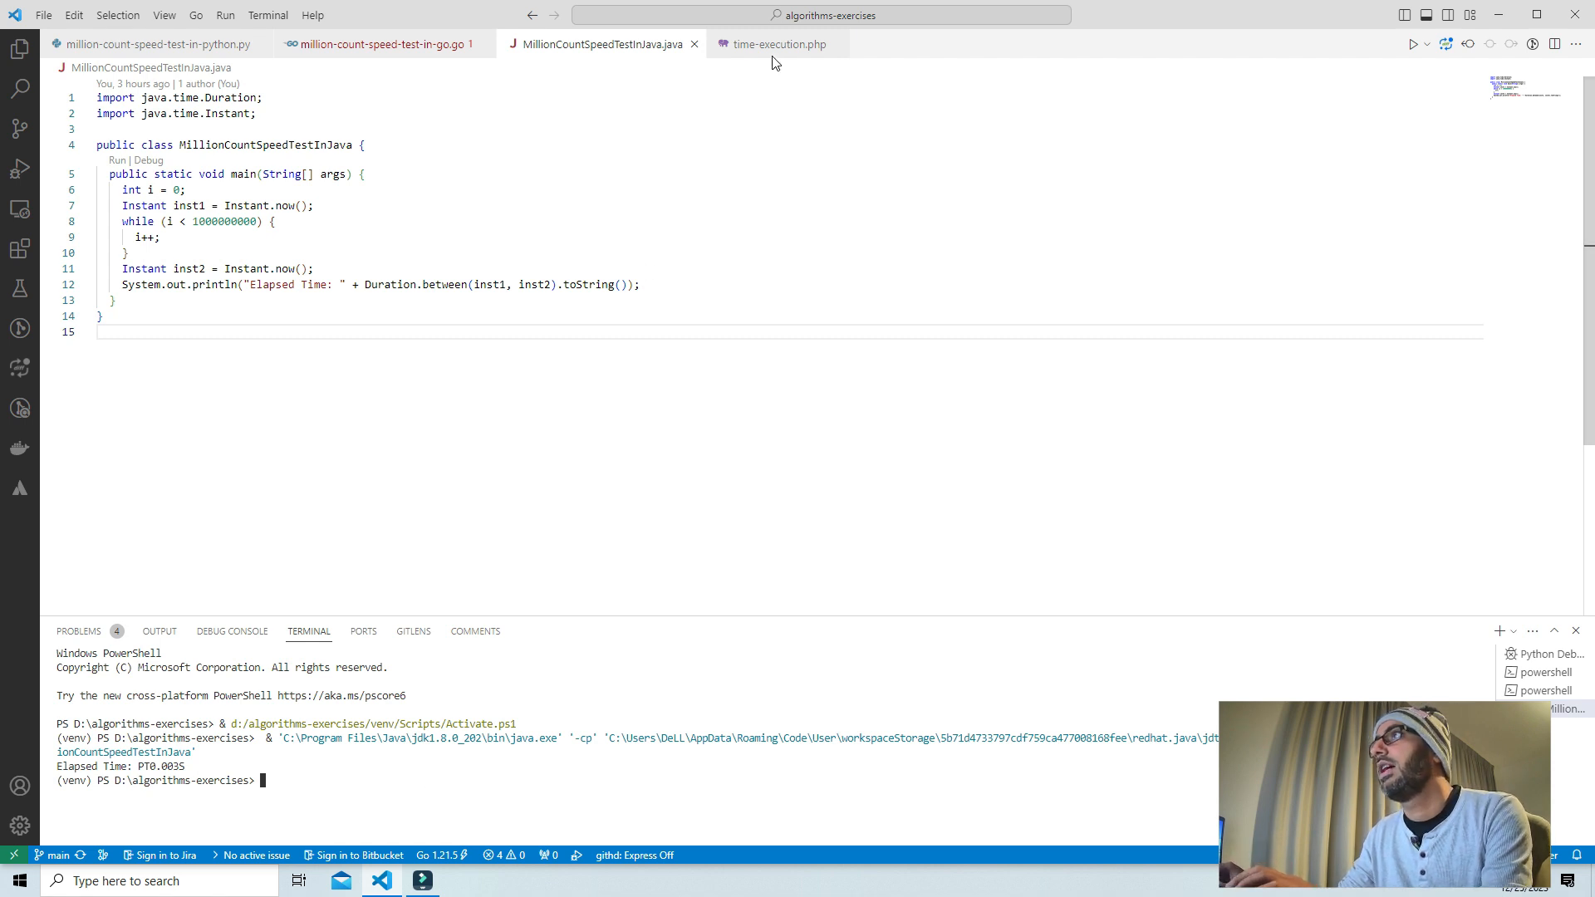
click(778, 43)
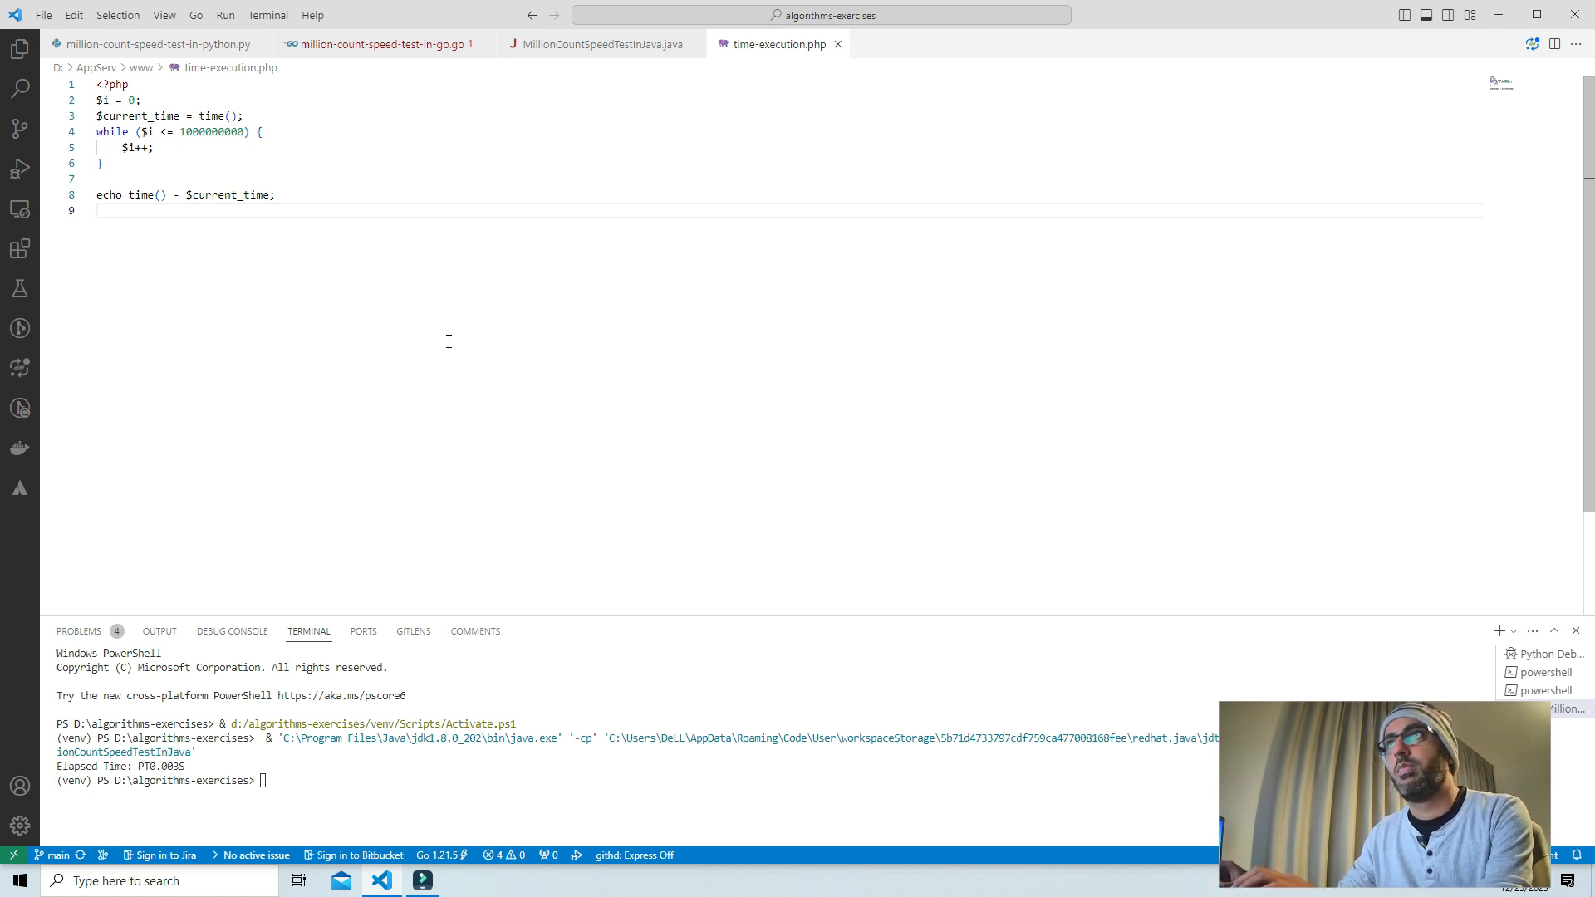
- Load localhost:786/time-execution.php in Chrome, showing an elapsed result of 10
click(463, 881)
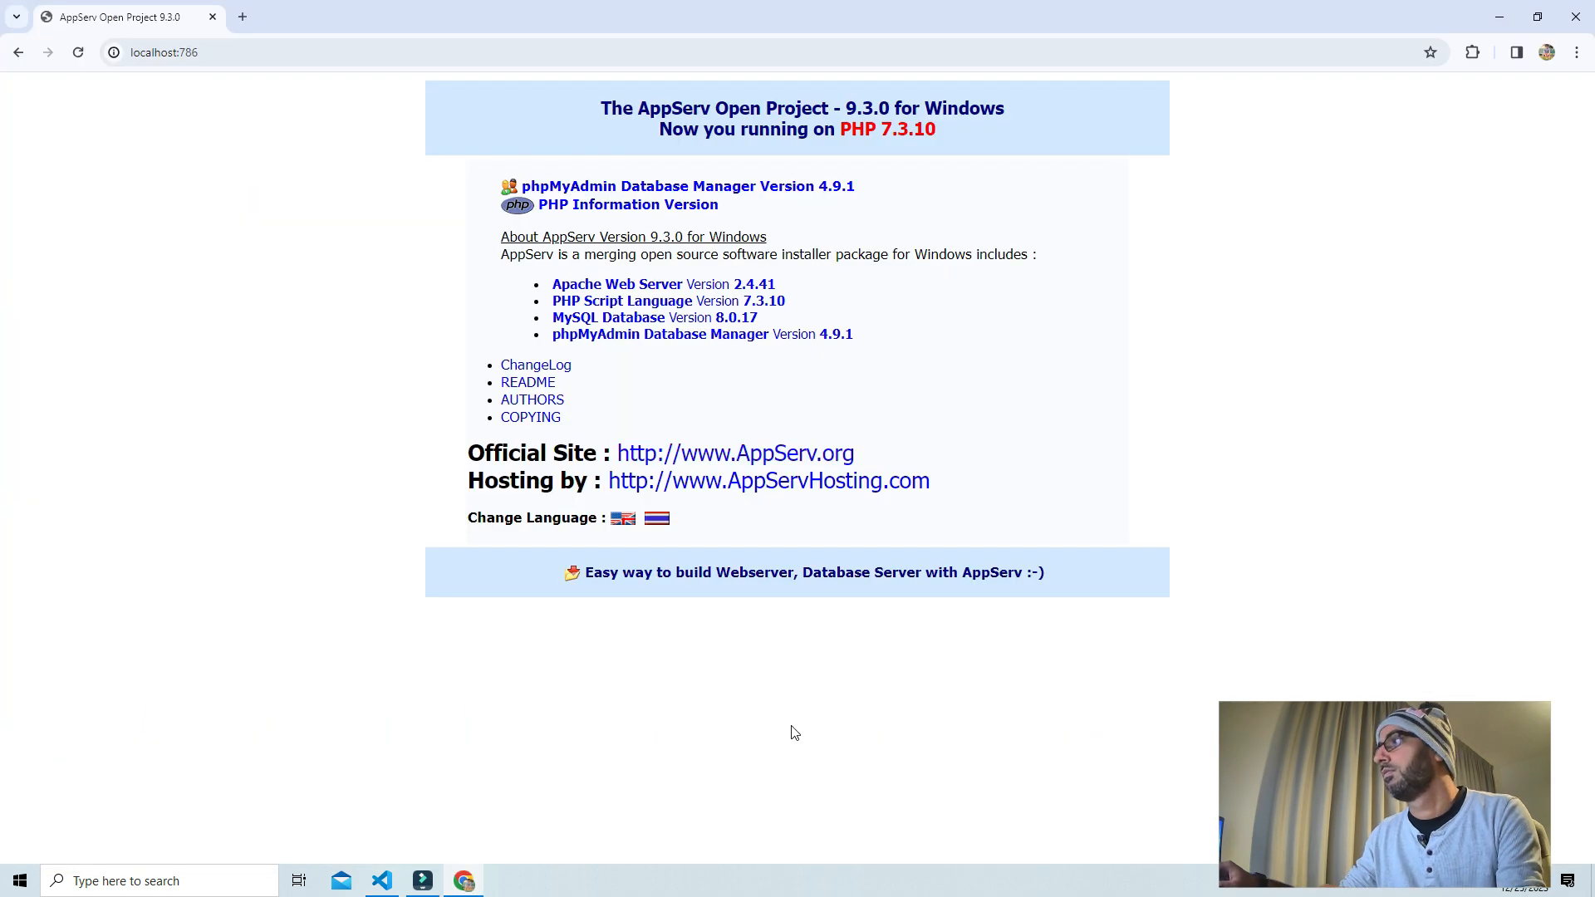
mouse_move(193, 316)
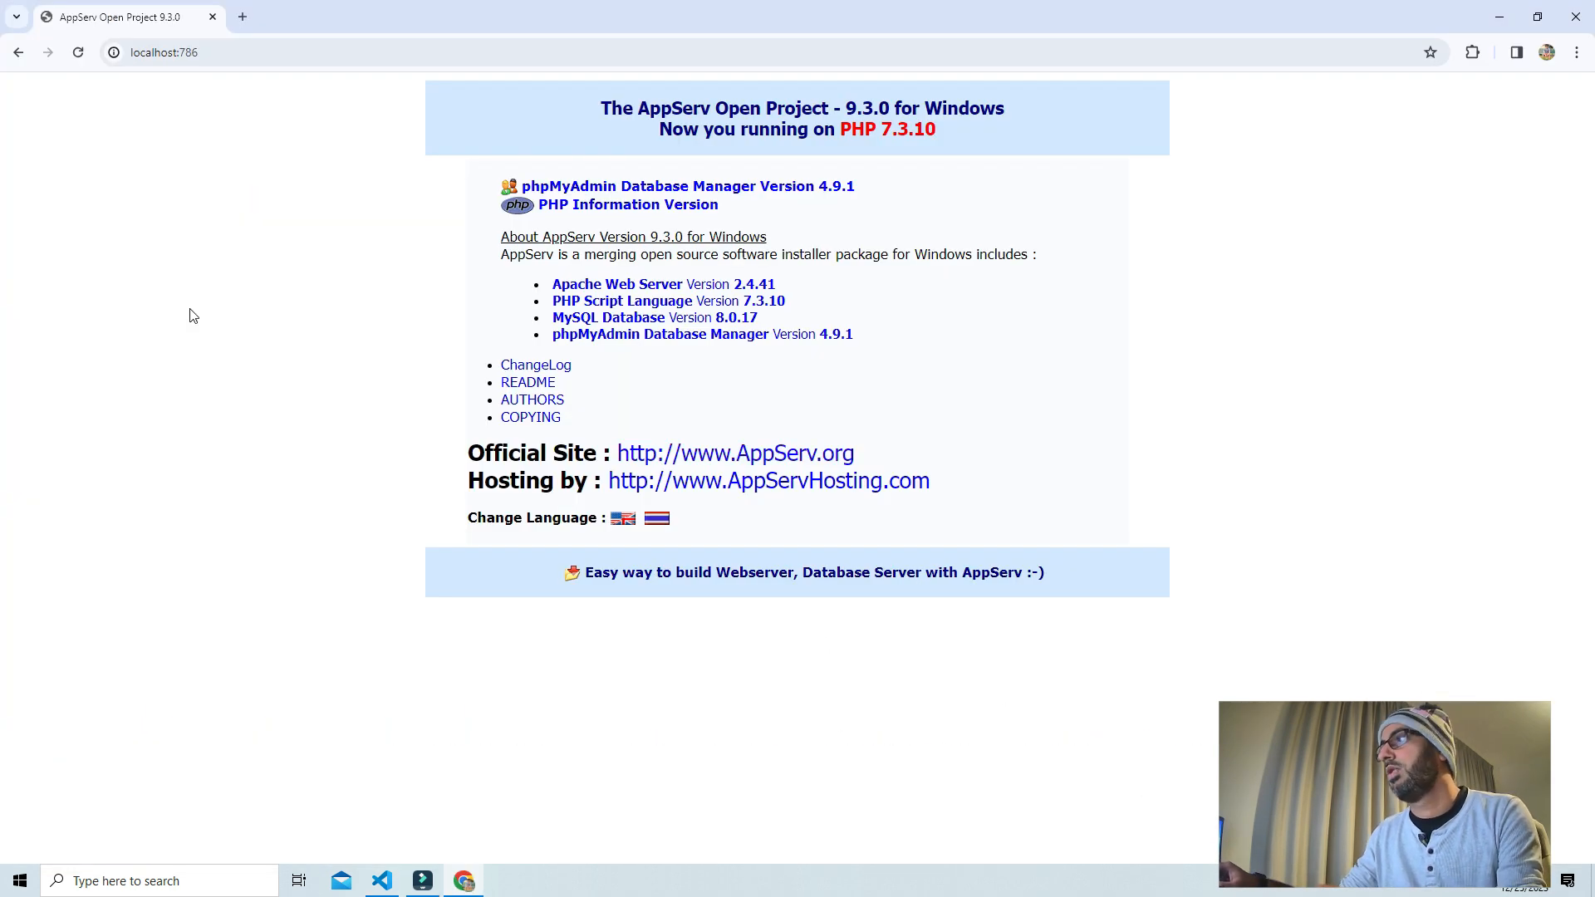
click(292, 51)
text(/time-execution.php)
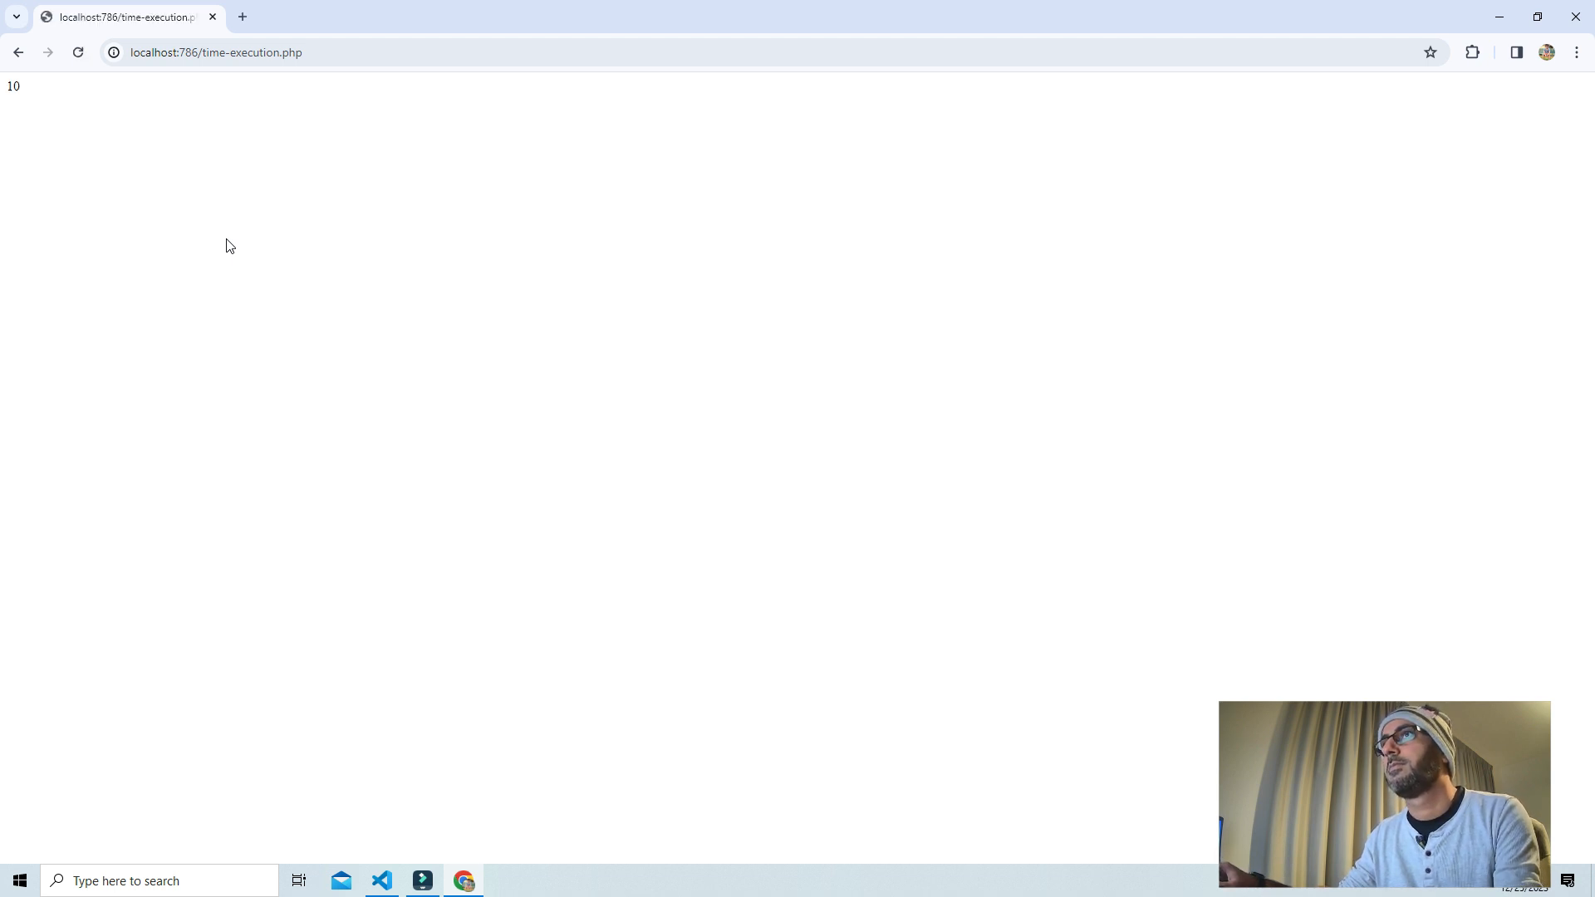
double_click(13, 87)
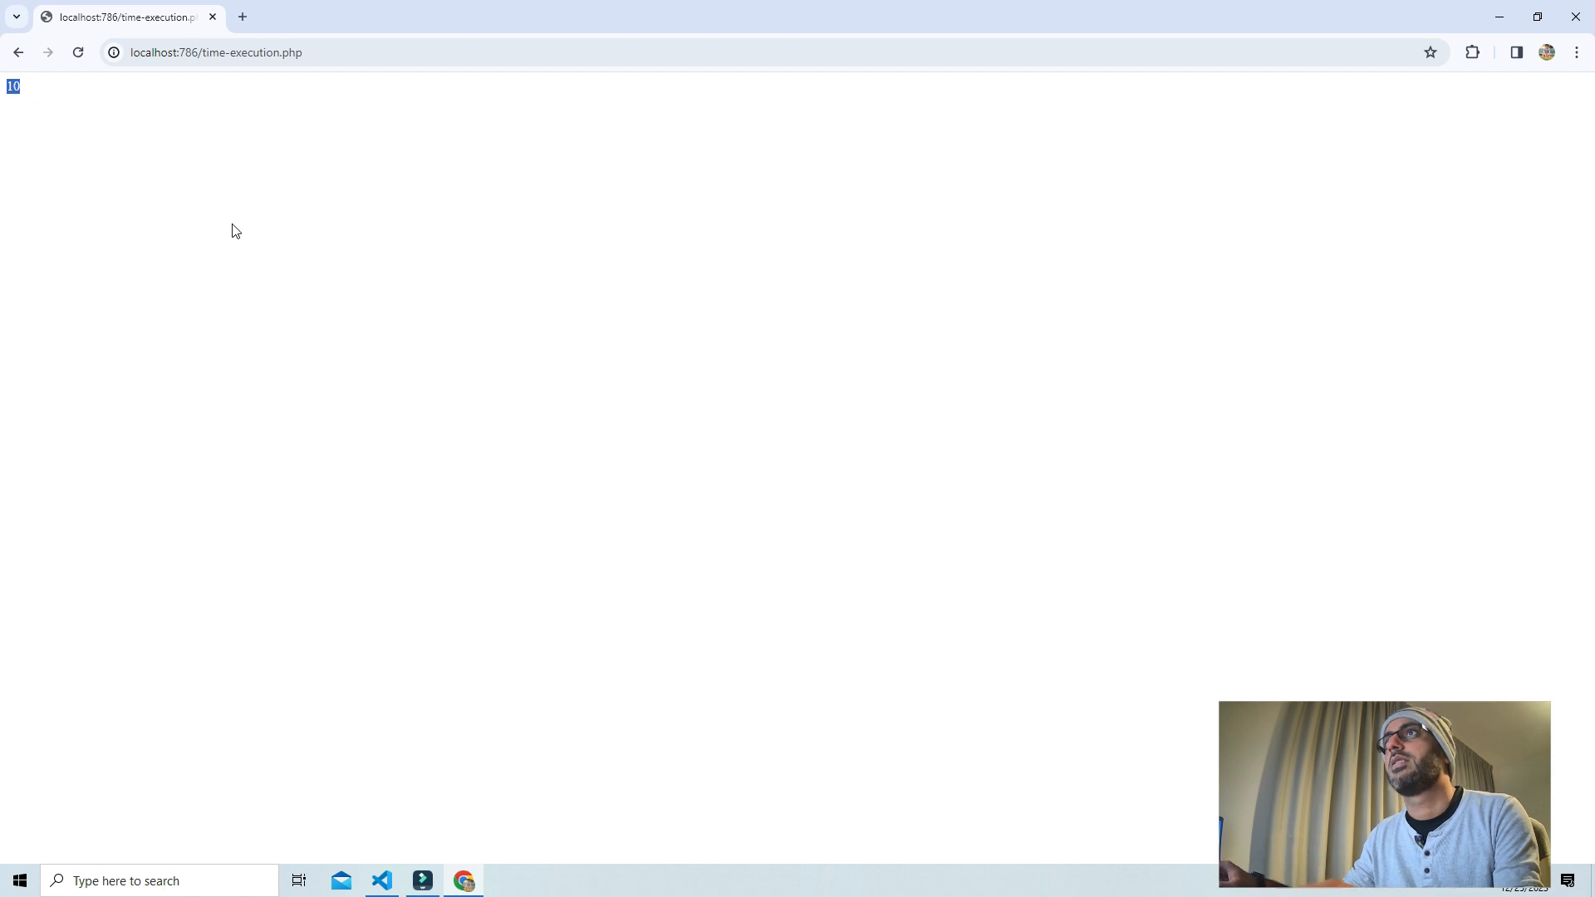
mouse_move(309, 510)
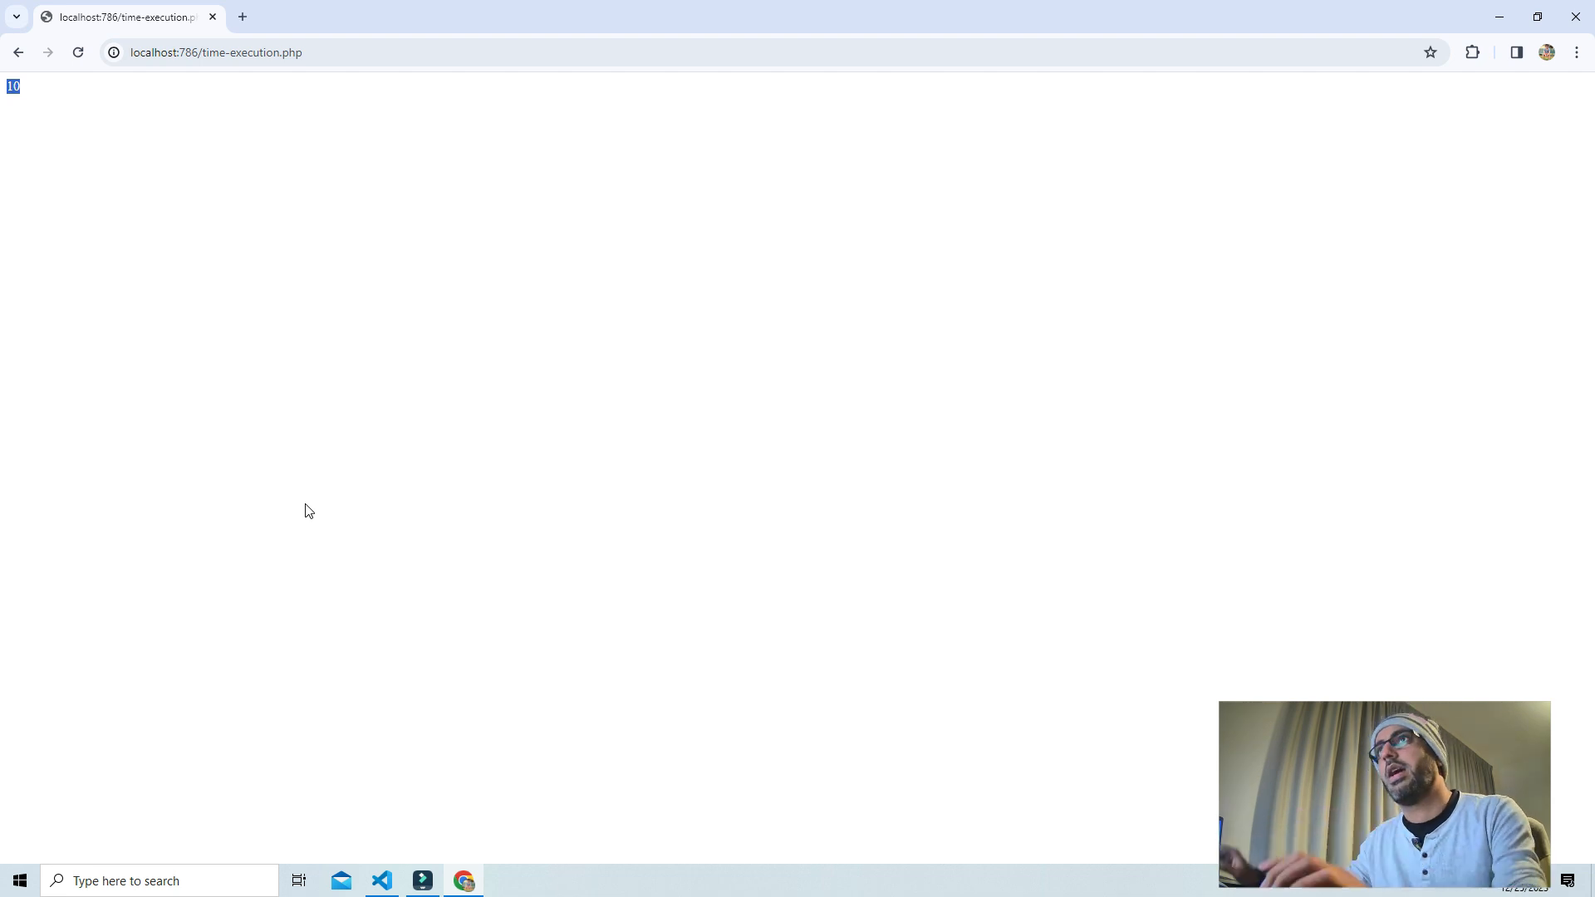
mouse_move(399, 827)
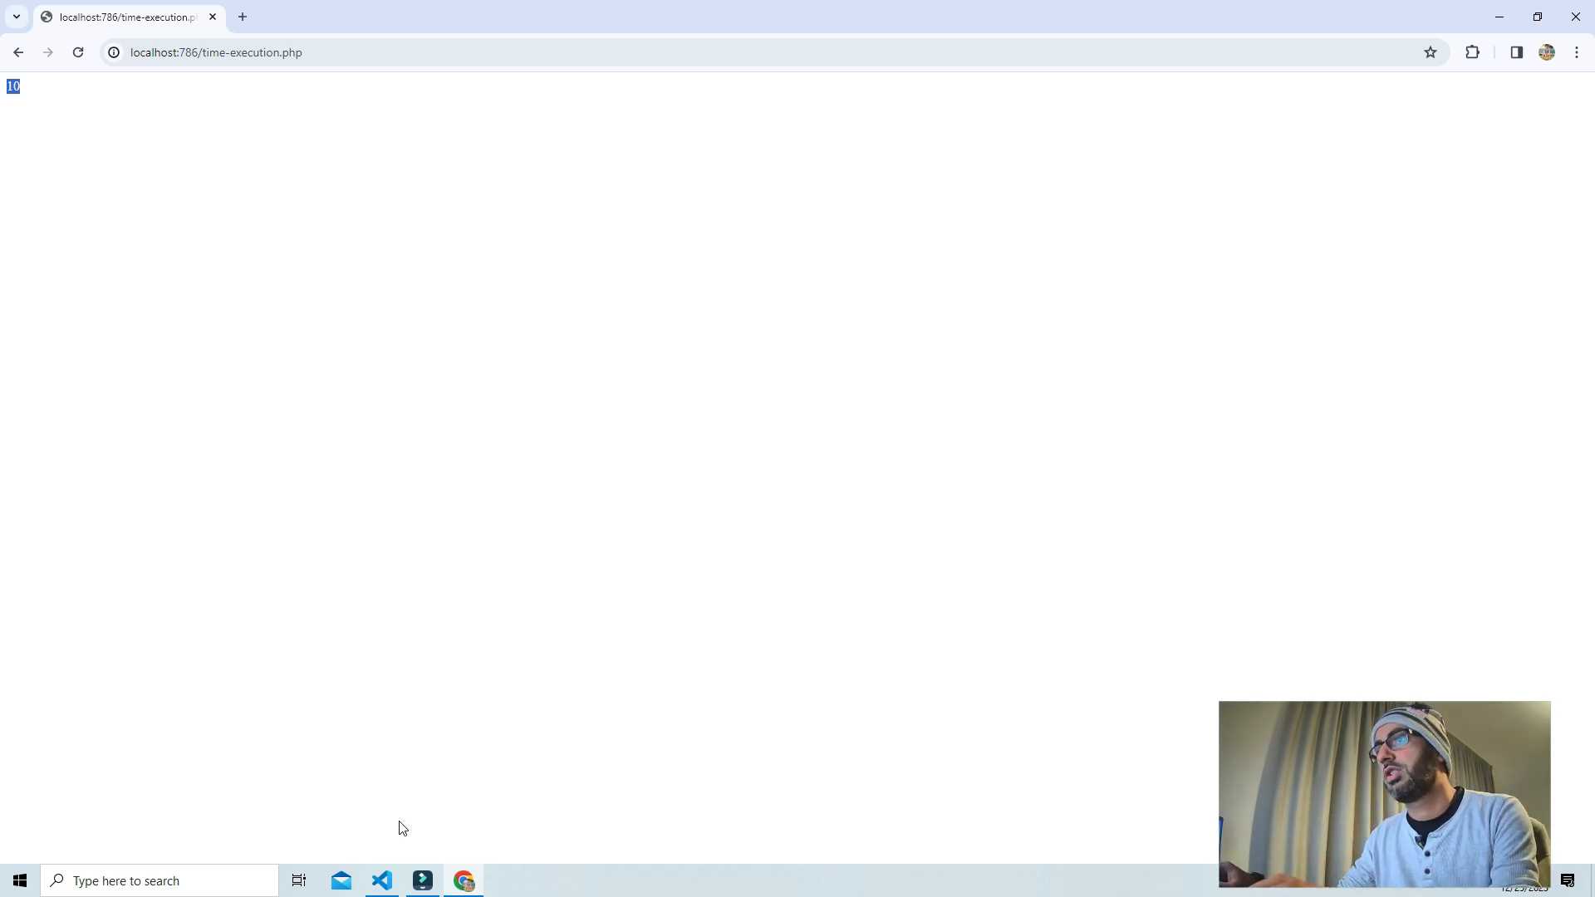
- Return to million-count-speed-test-in-python.py and bring up the Run menu
click(380, 887)
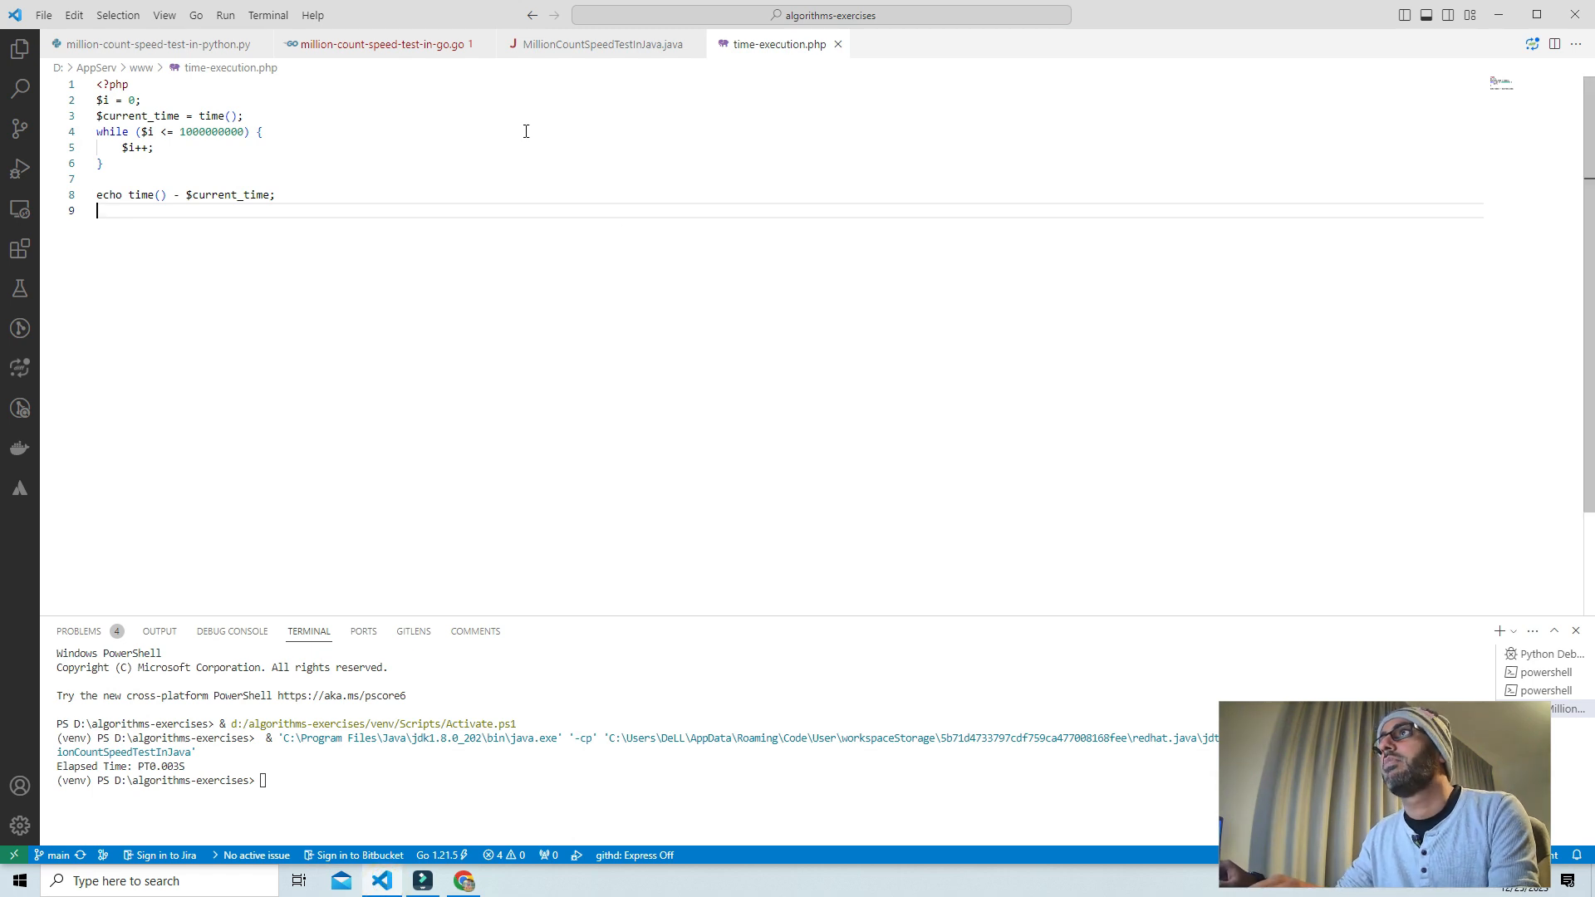
mouse_move(214, 48)
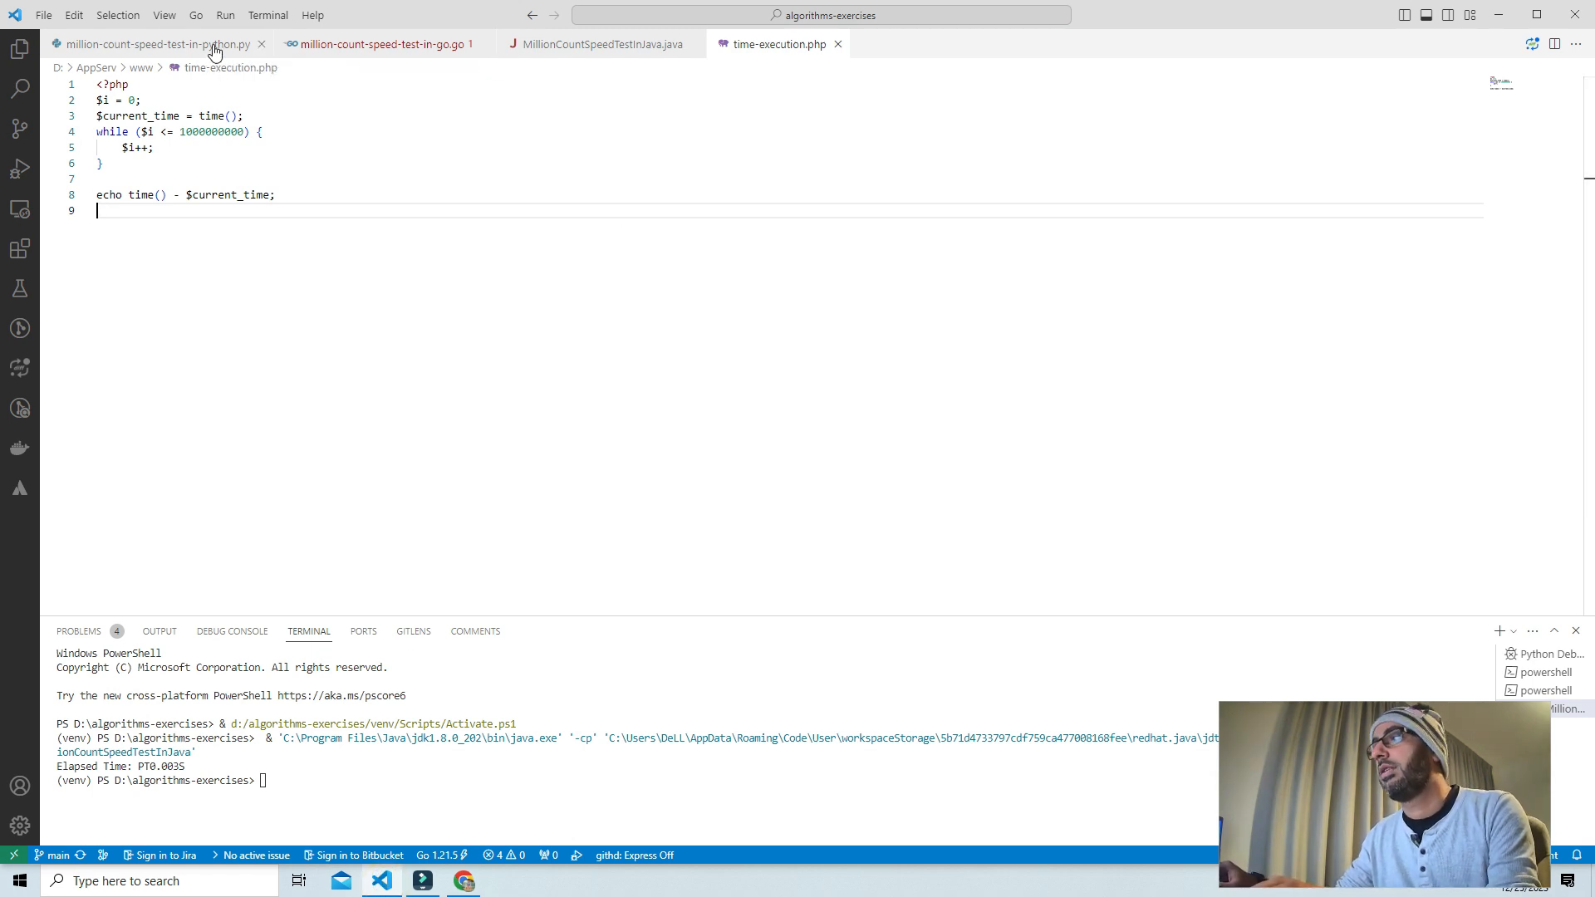
click(153, 44)
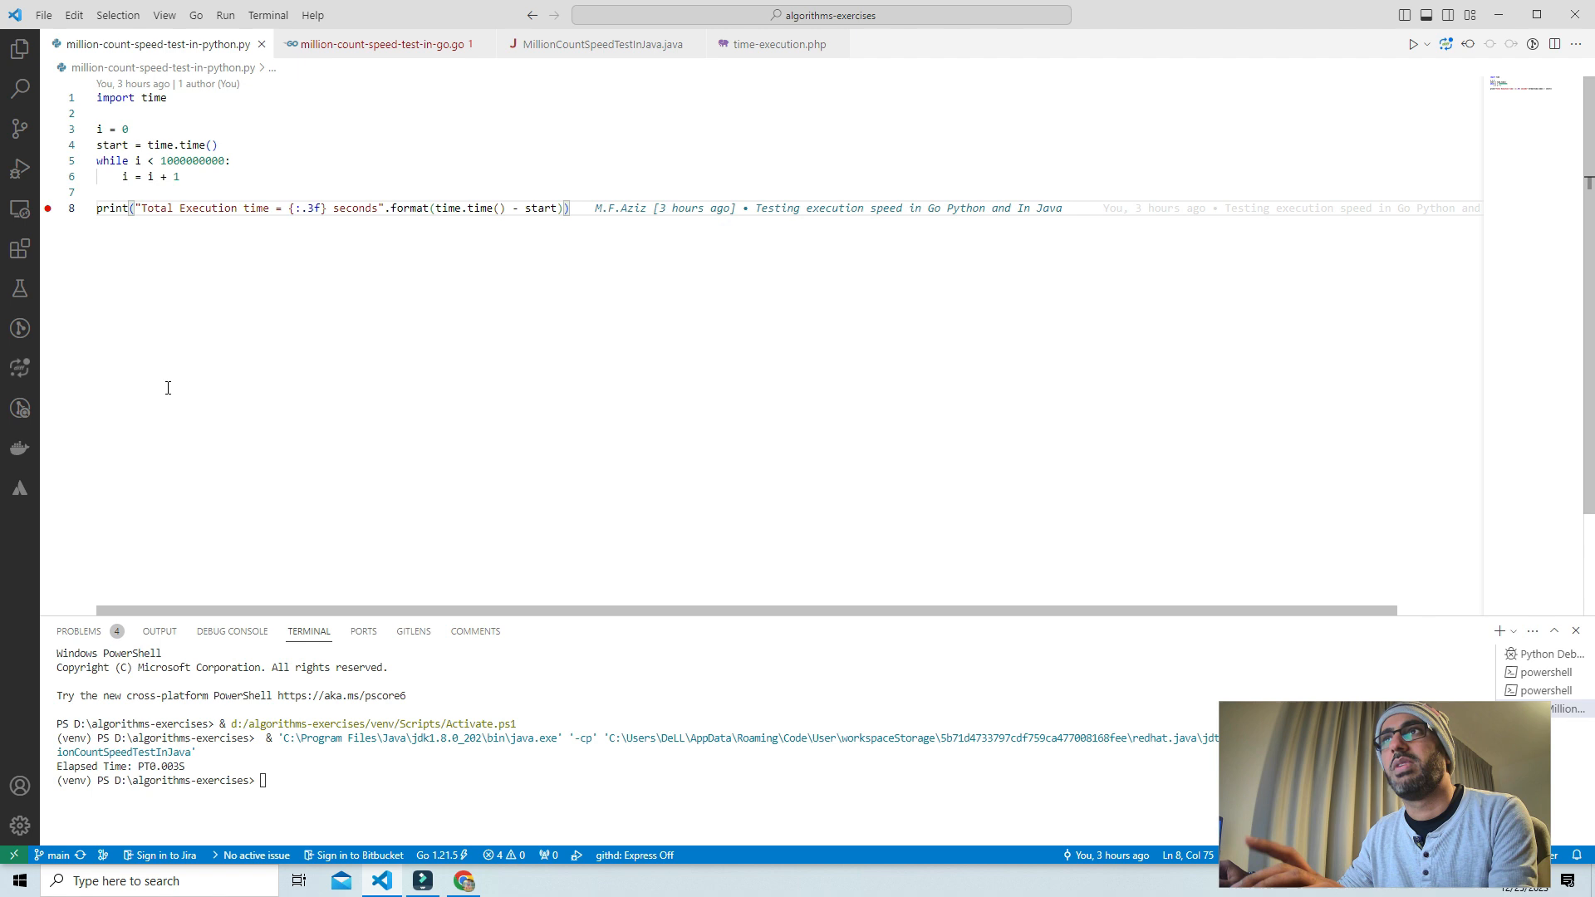
mouse_move(179, 466)
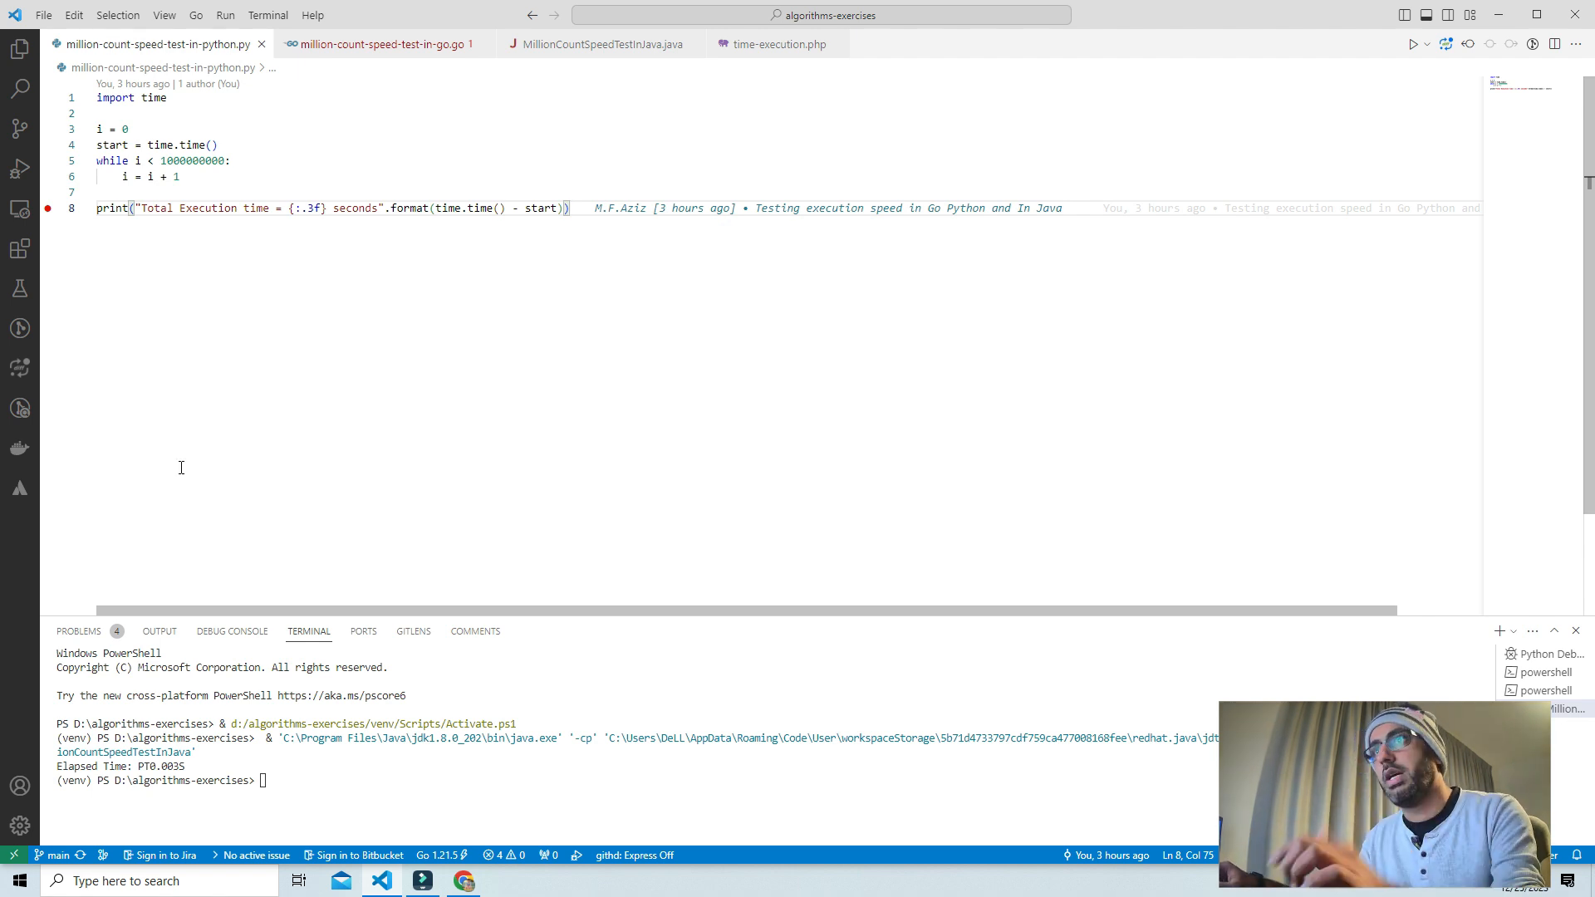
click(224, 15)
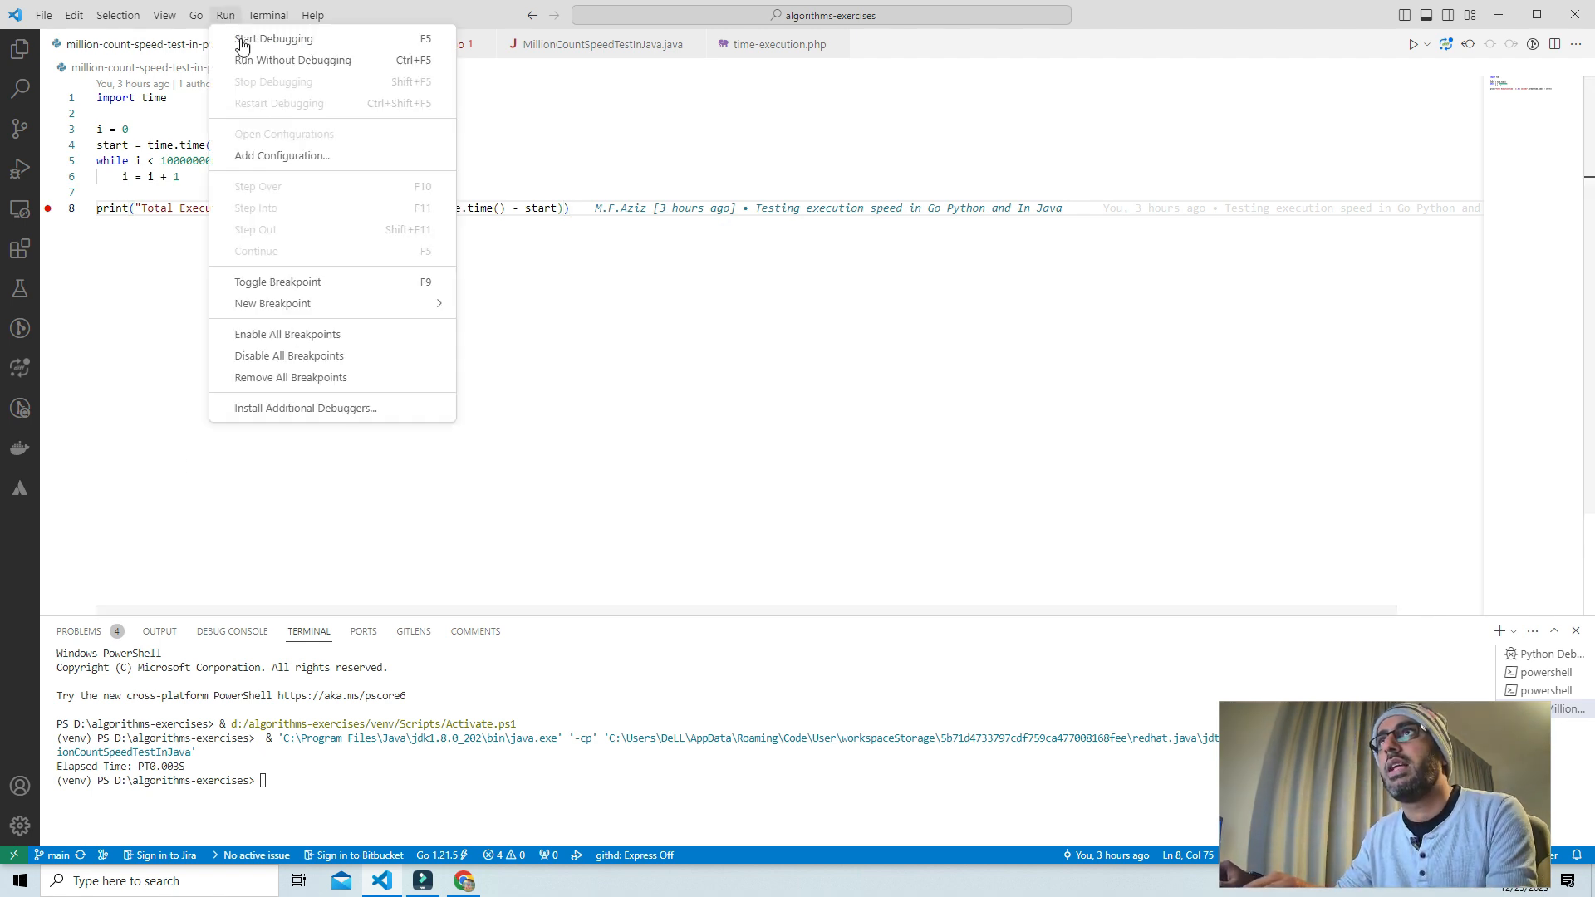
- Start Debugging on the Python loop, which again reports 77.383 seconds
click(273, 38)
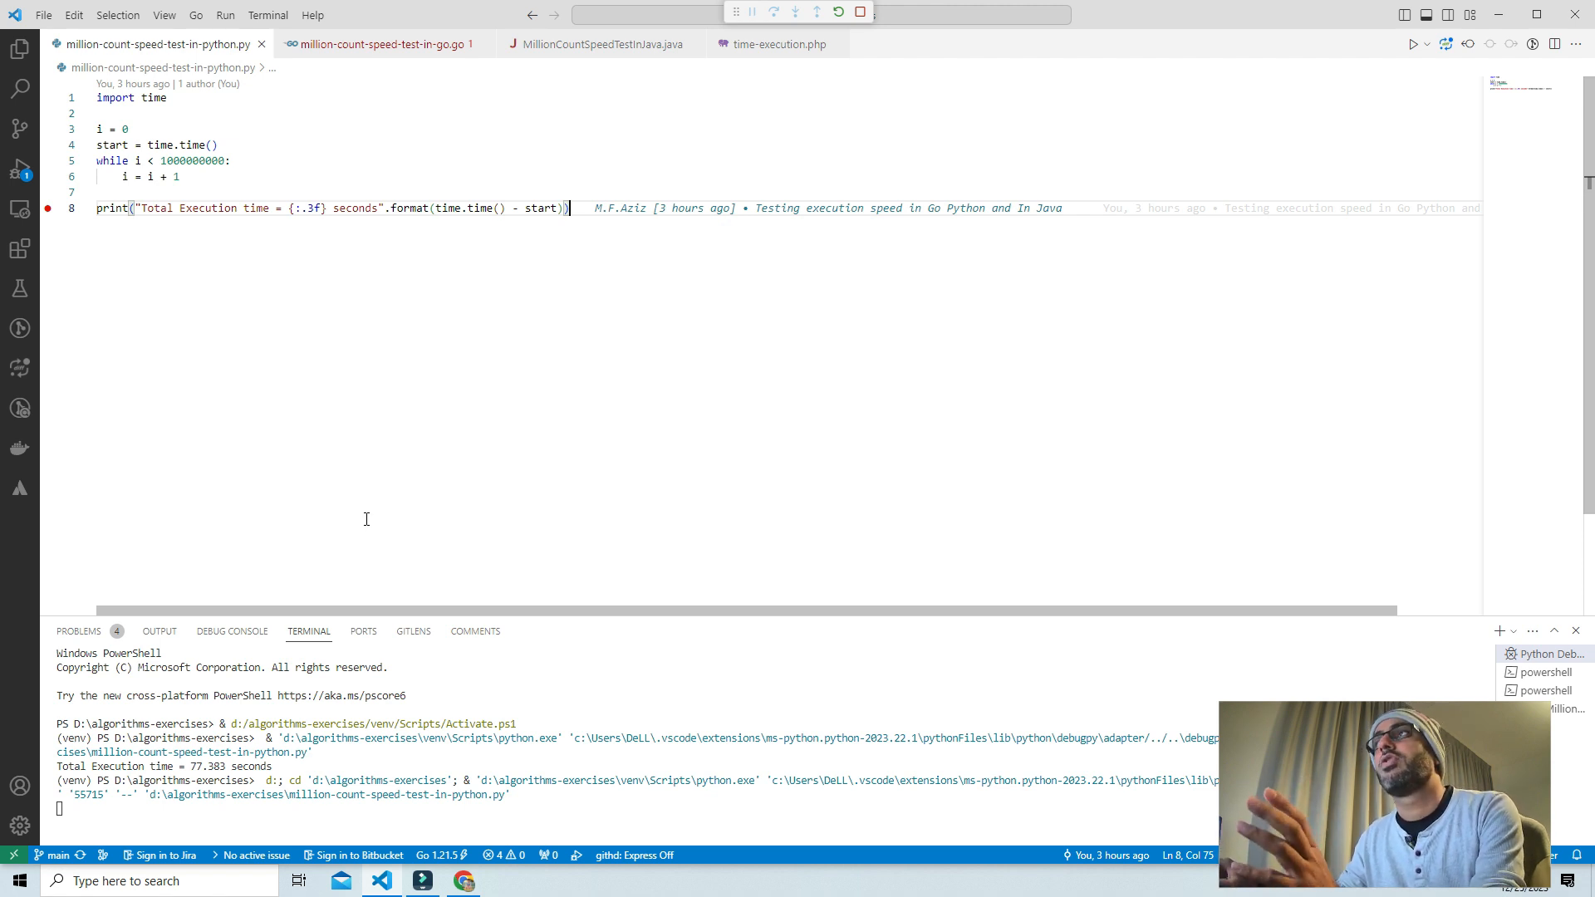
mouse_move(638, 469)
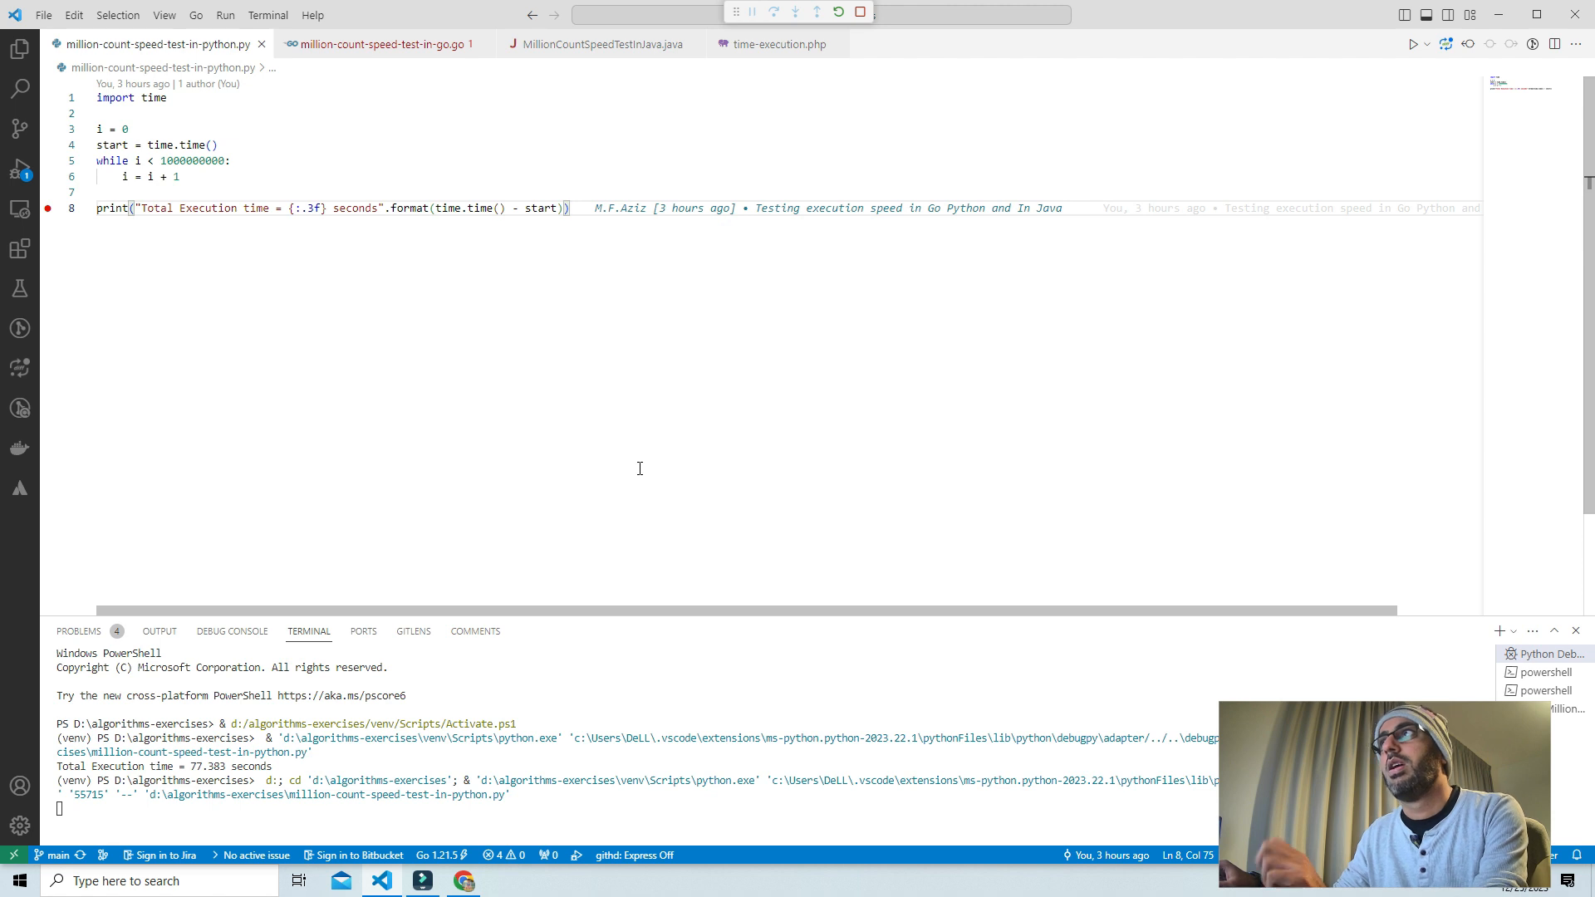
mouse_move(615, 483)
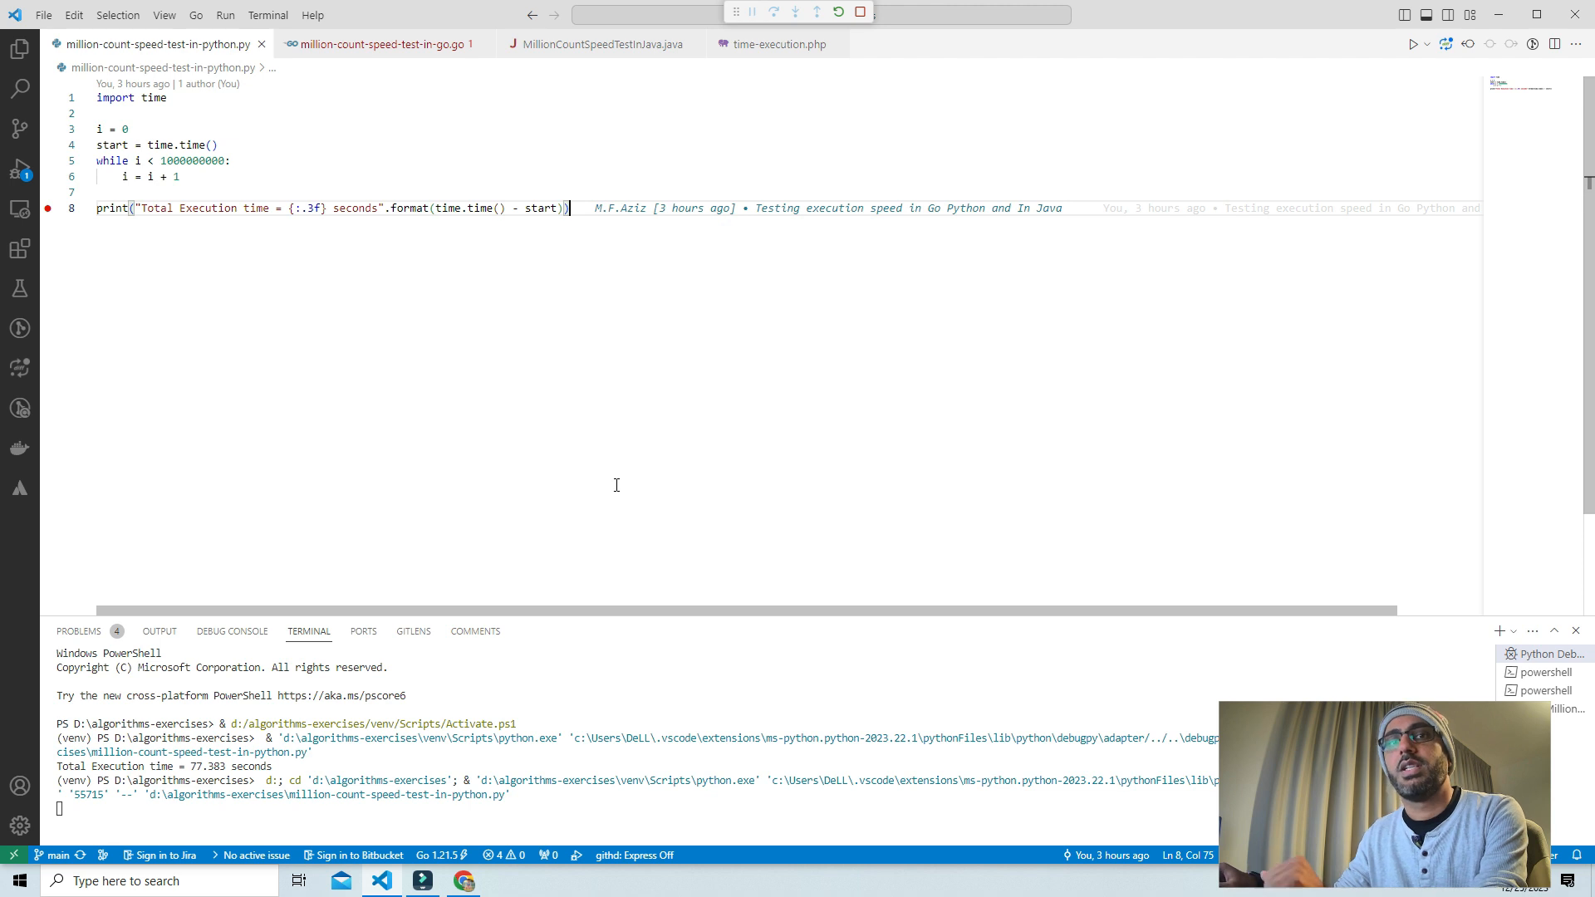
mouse_move(550, 450)
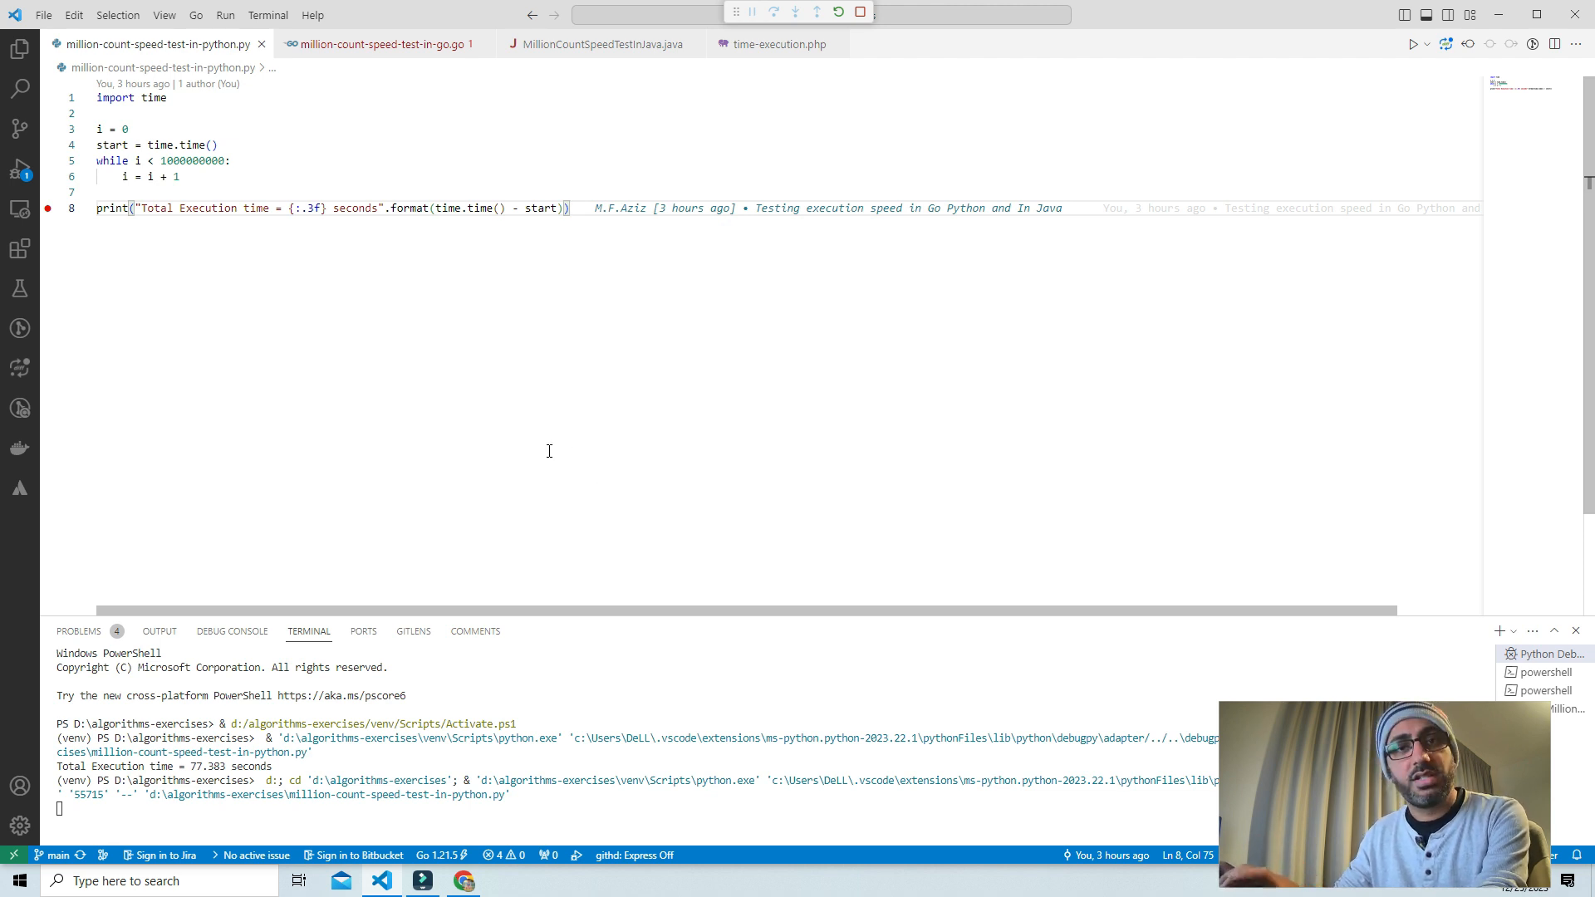